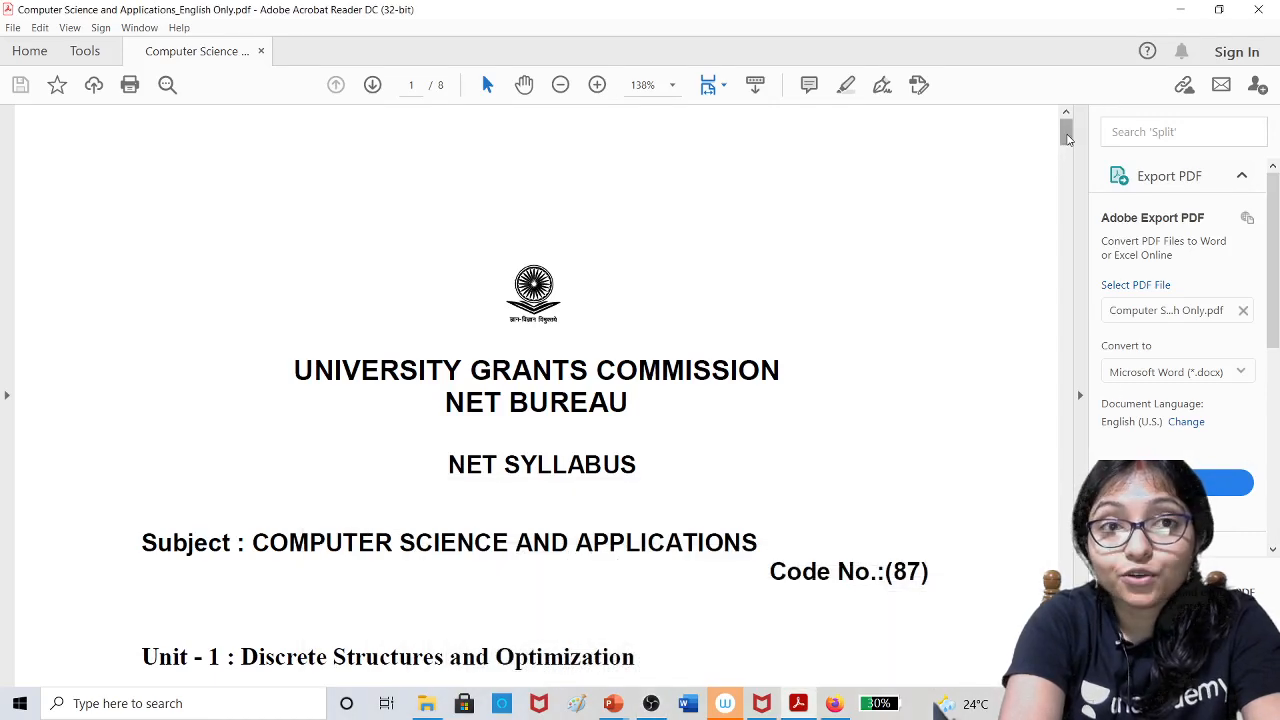
# Scroll past Unit 1: Discrete Structures and Optimization to page 2's Computer System Architecture topics.
pyautogui.scroll(-3)
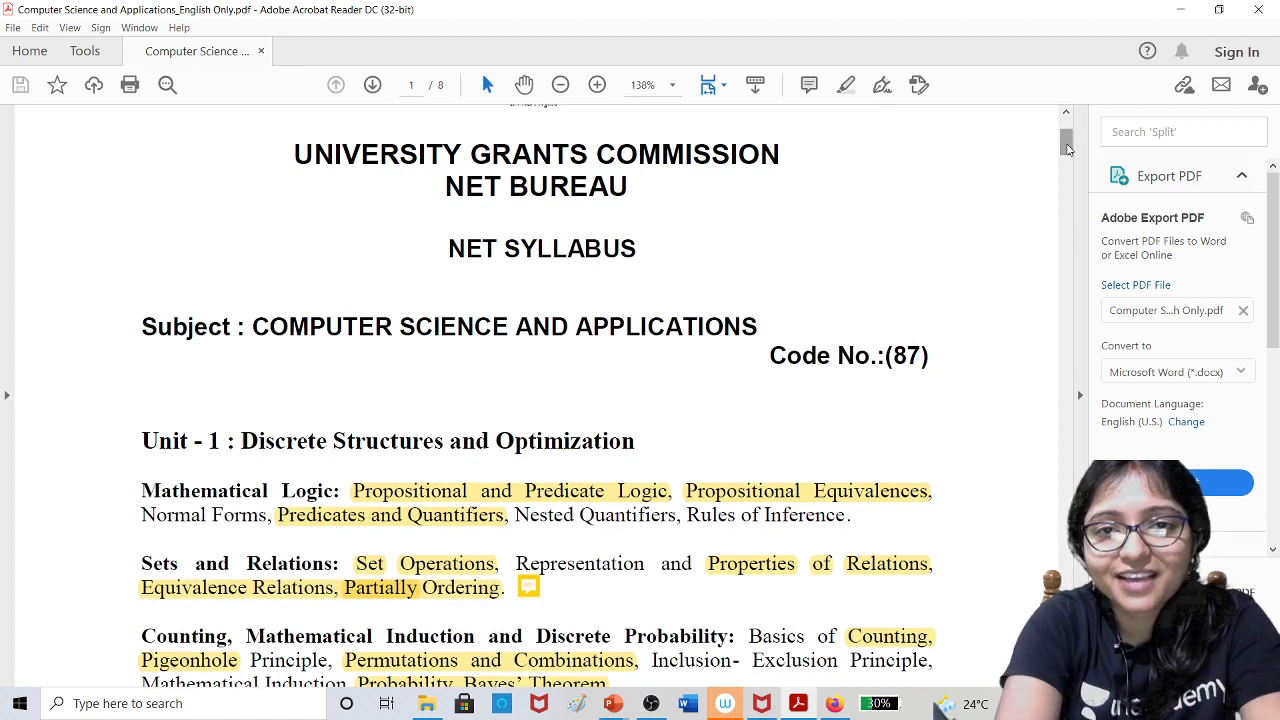
pyautogui.scroll(3)
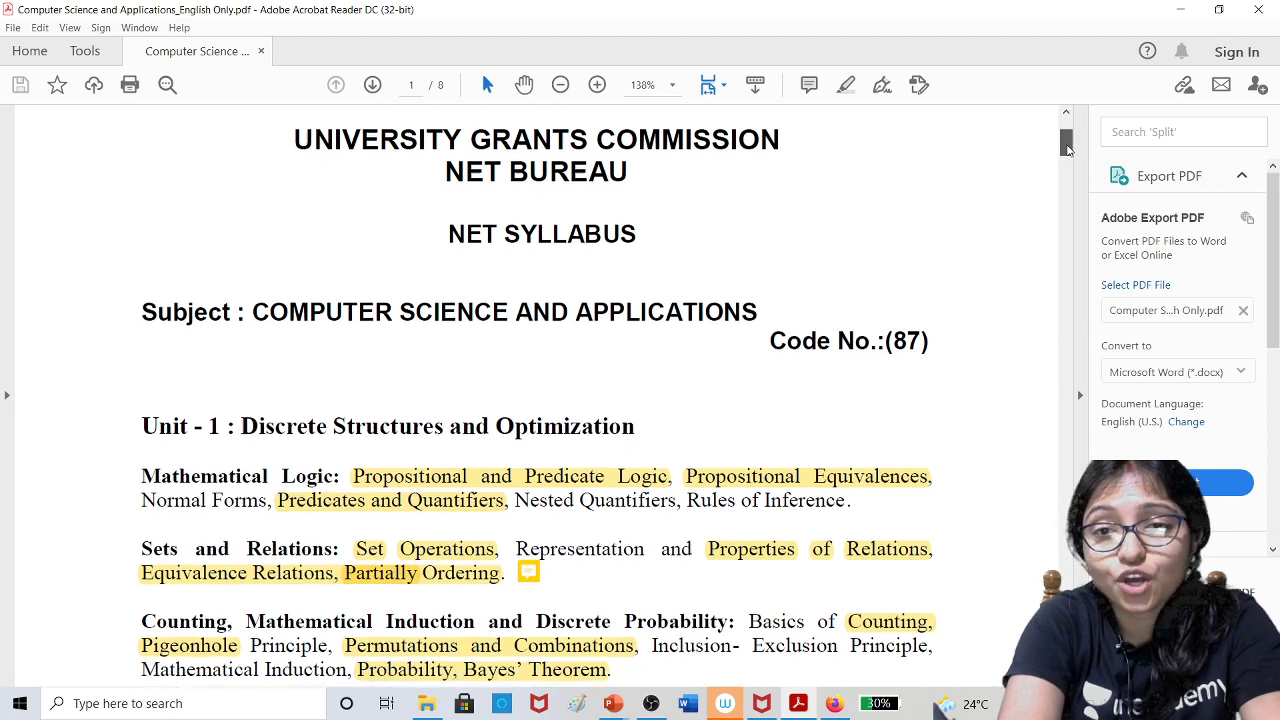
pyautogui.scroll(-3)
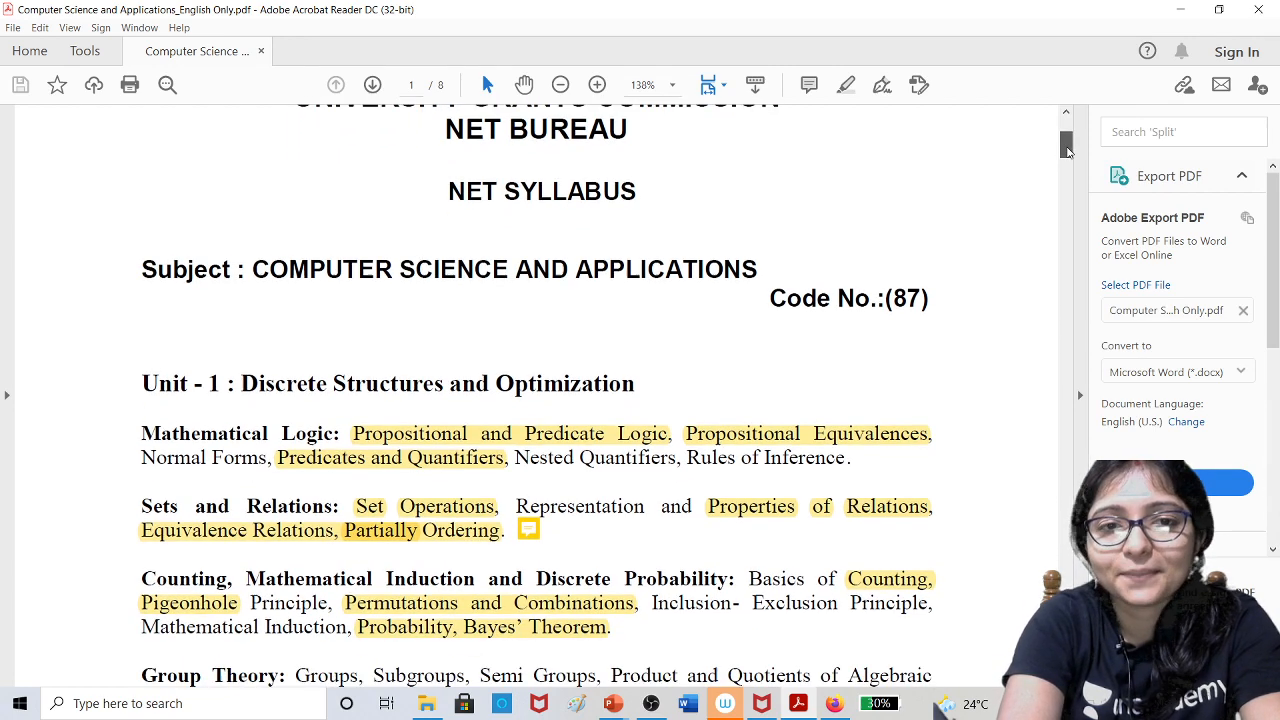
pyautogui.scroll(-3)
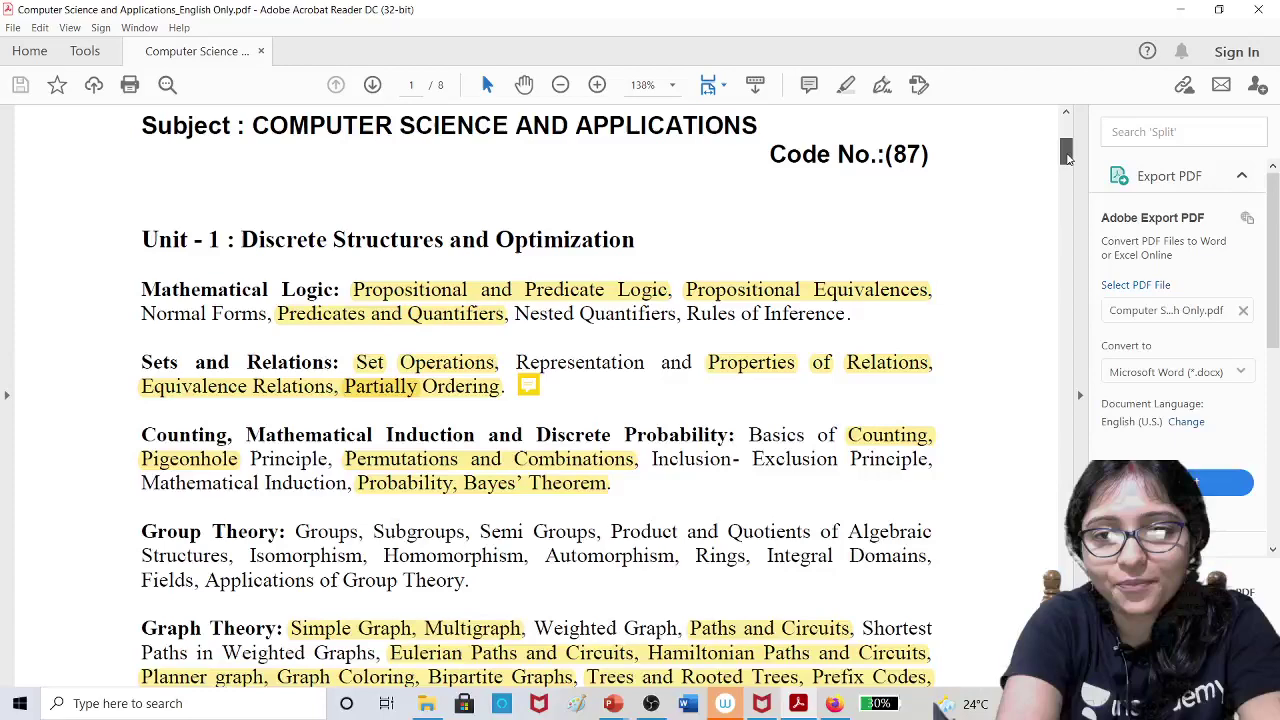
pyautogui.scroll(-3)
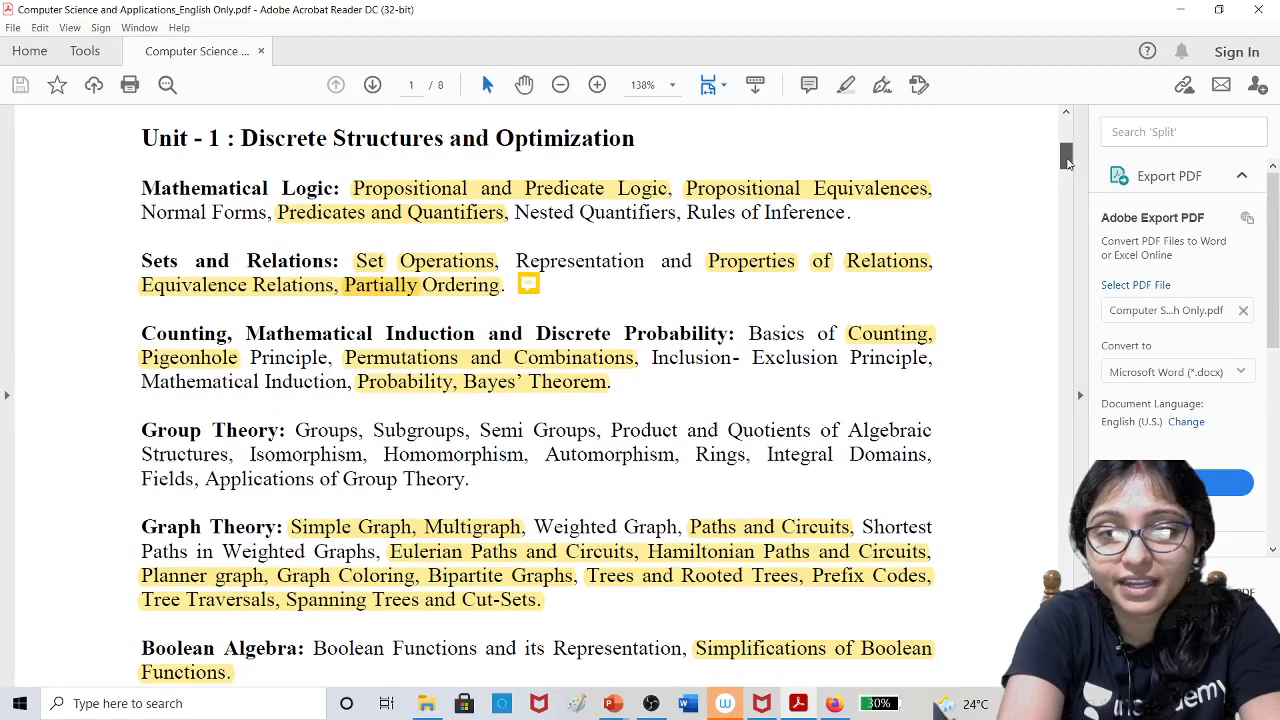
pyautogui.scroll(-3)
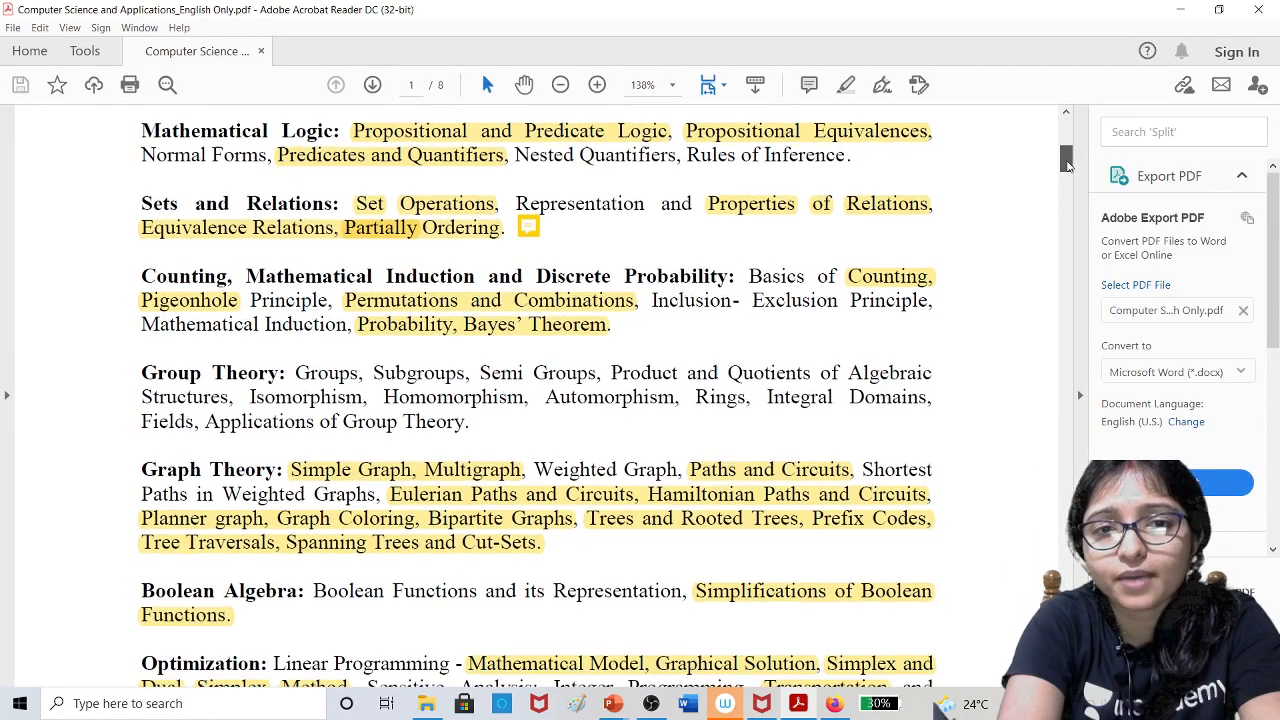
pyautogui.scroll(-3)
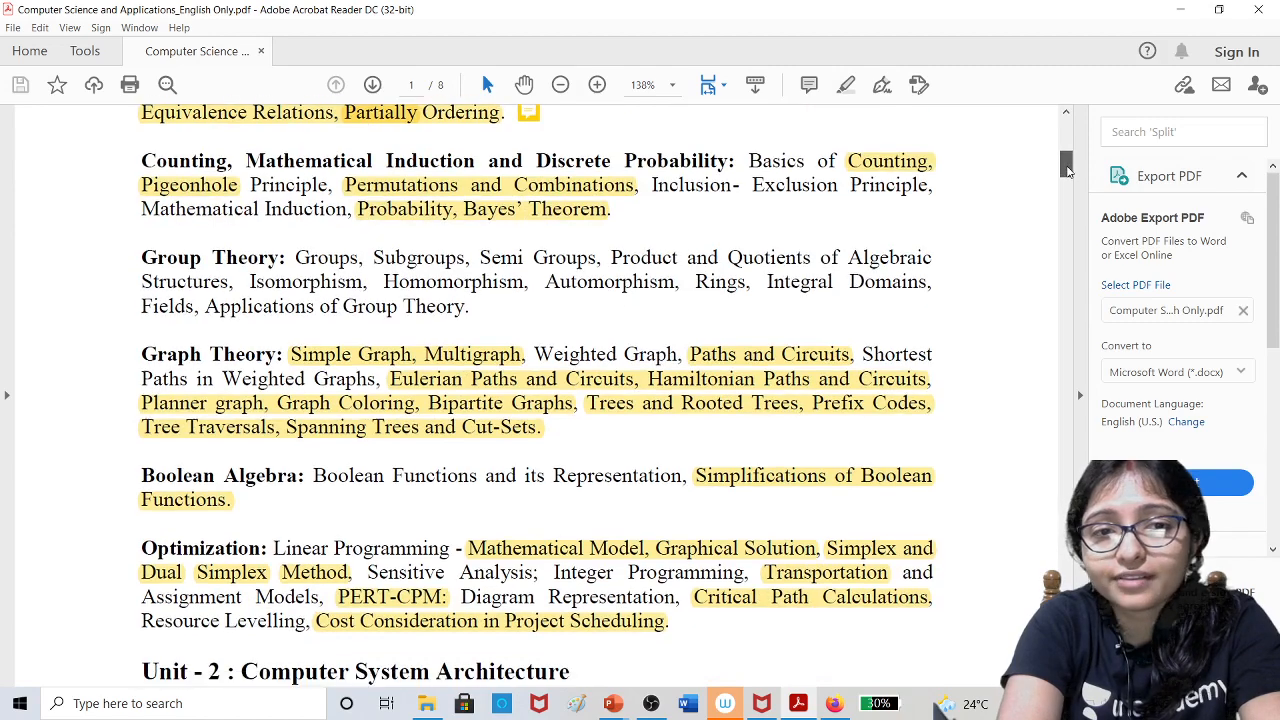
pyautogui.scroll(3)
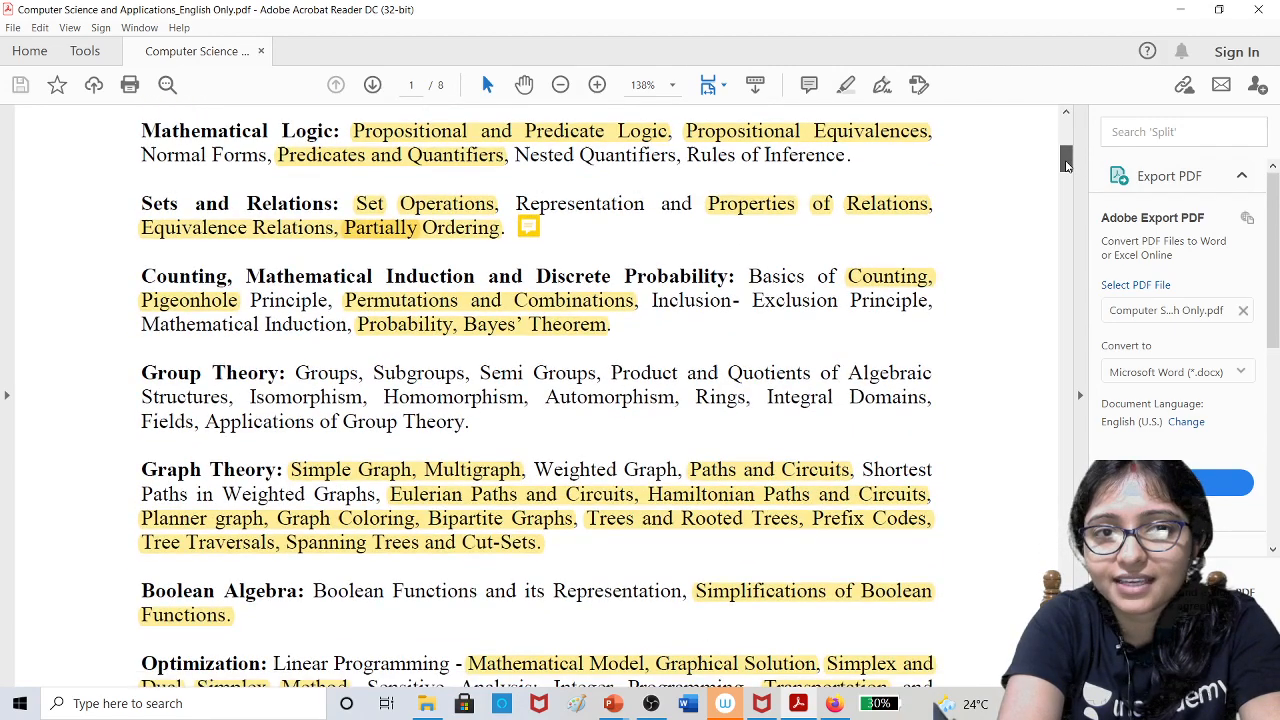
pyautogui.scroll(-3)
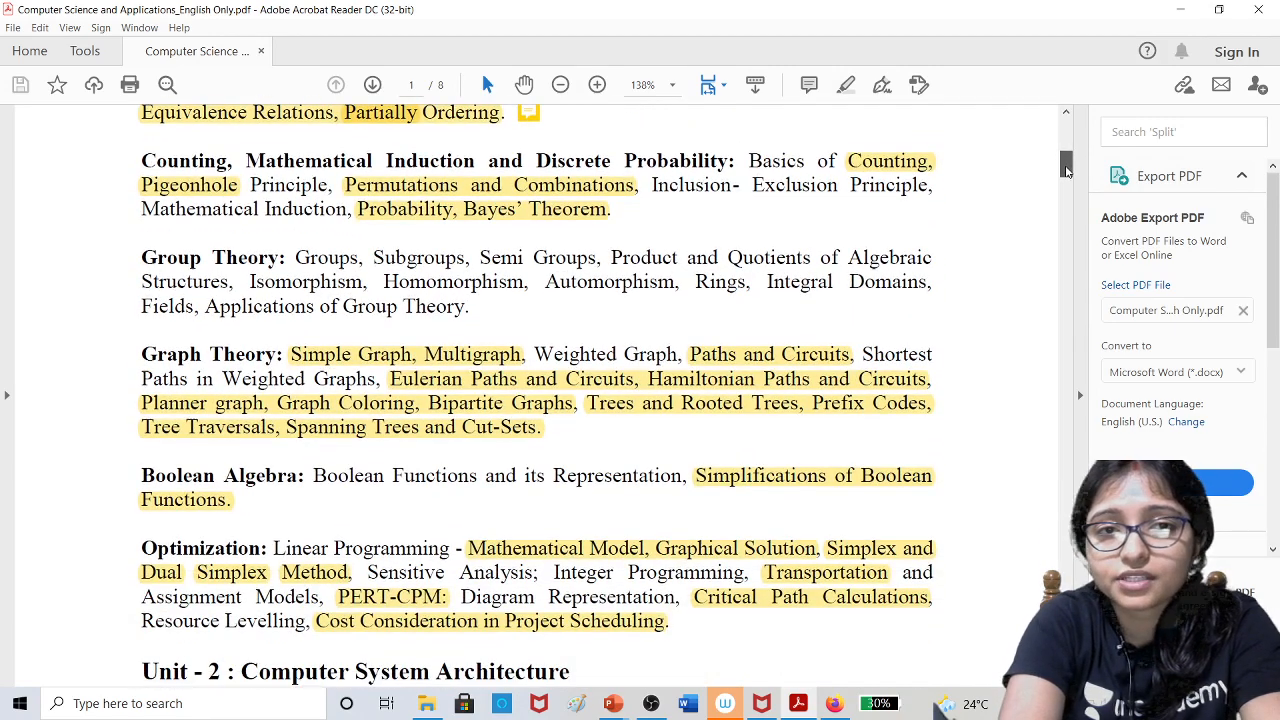
pyautogui.scroll(-3)
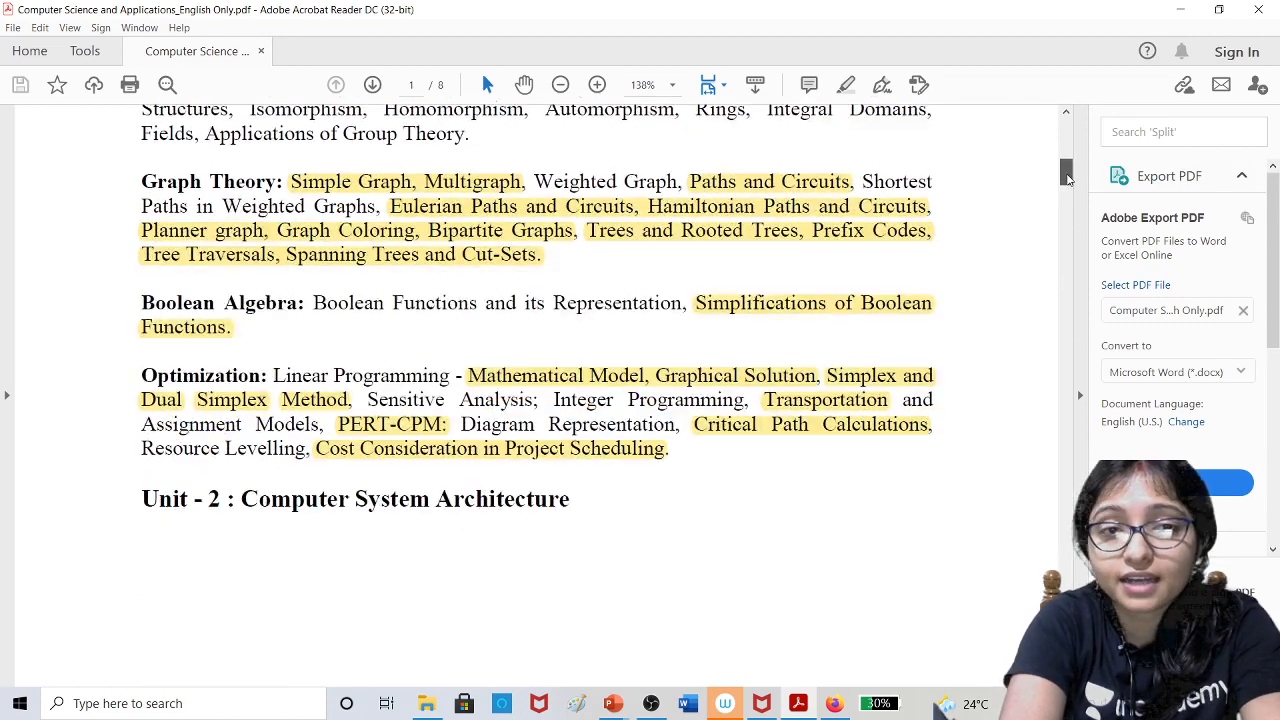
pyautogui.scroll(-3)
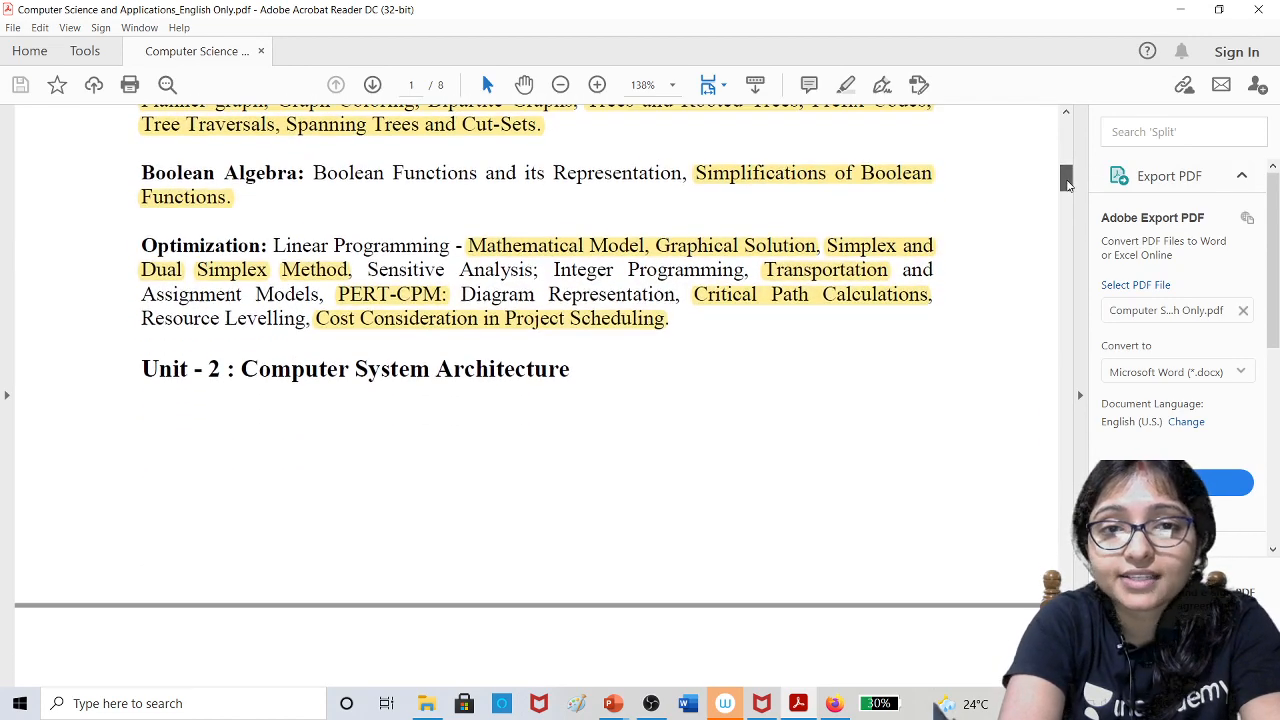
pyautogui.scroll(-3)
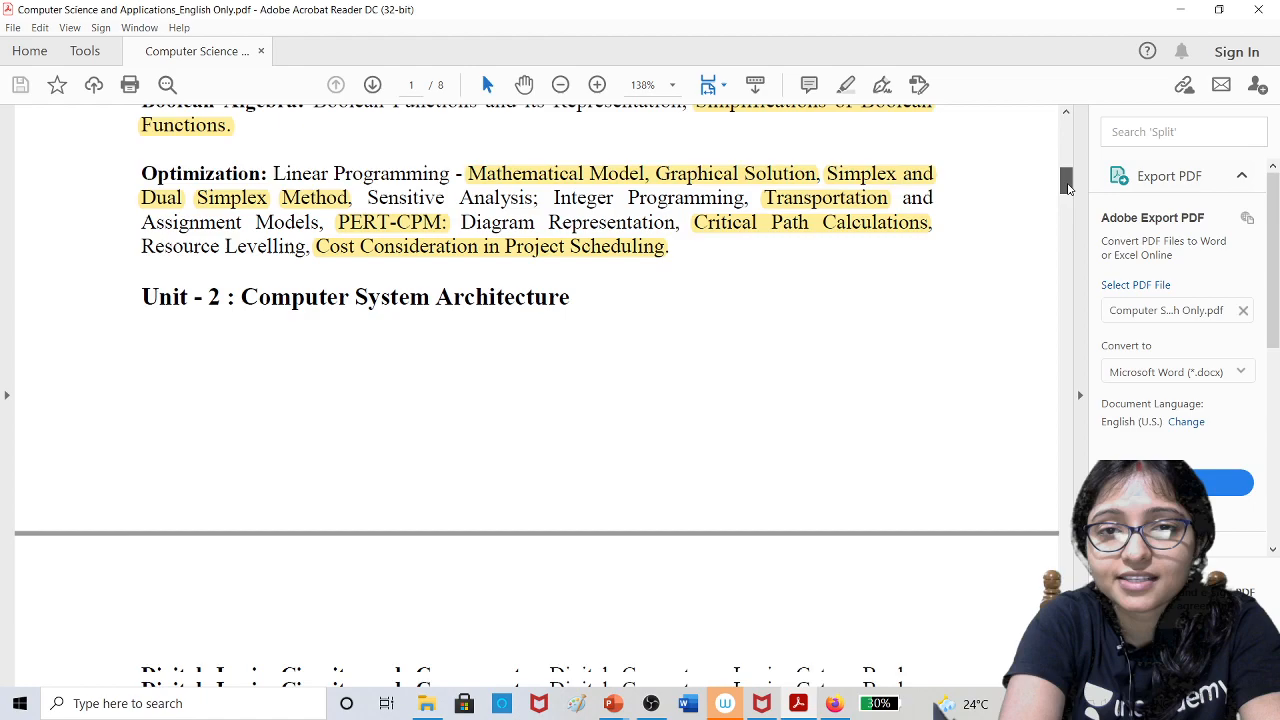
pyautogui.scroll(-3)
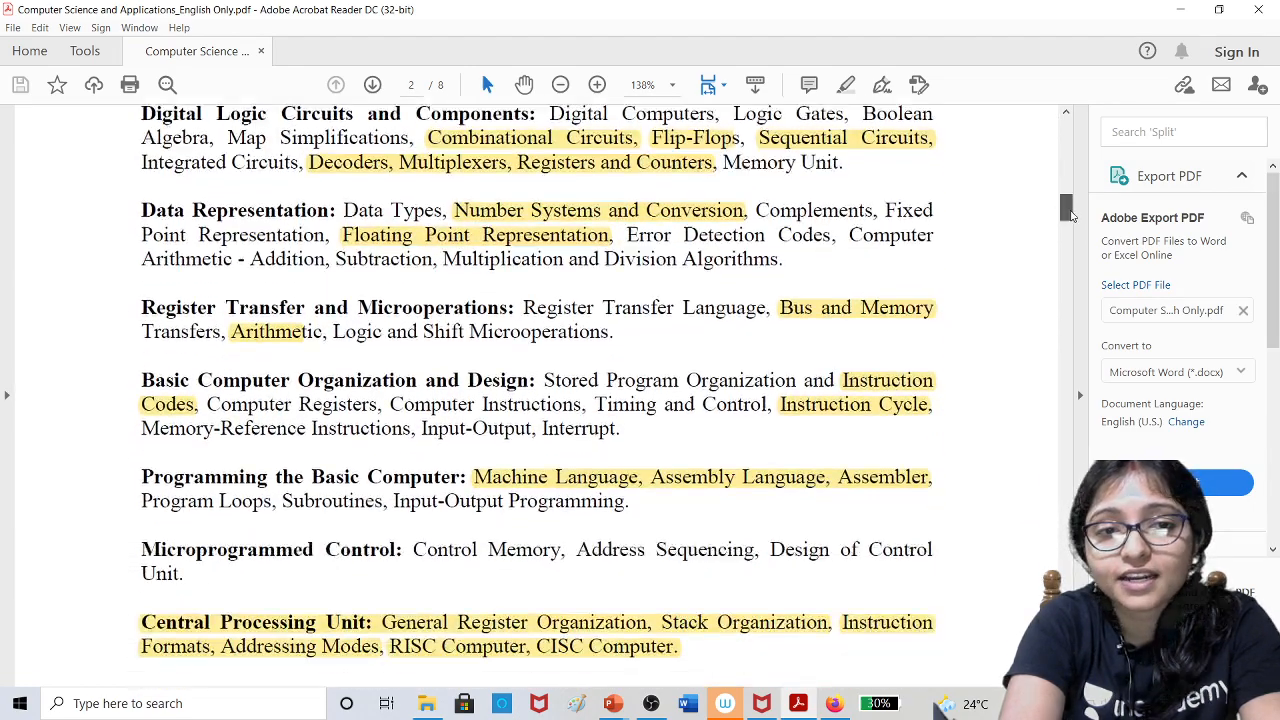
# Scroll through the Unit 5 System Software and Operating System topics to page 4's end.
pyautogui.scroll(-3)
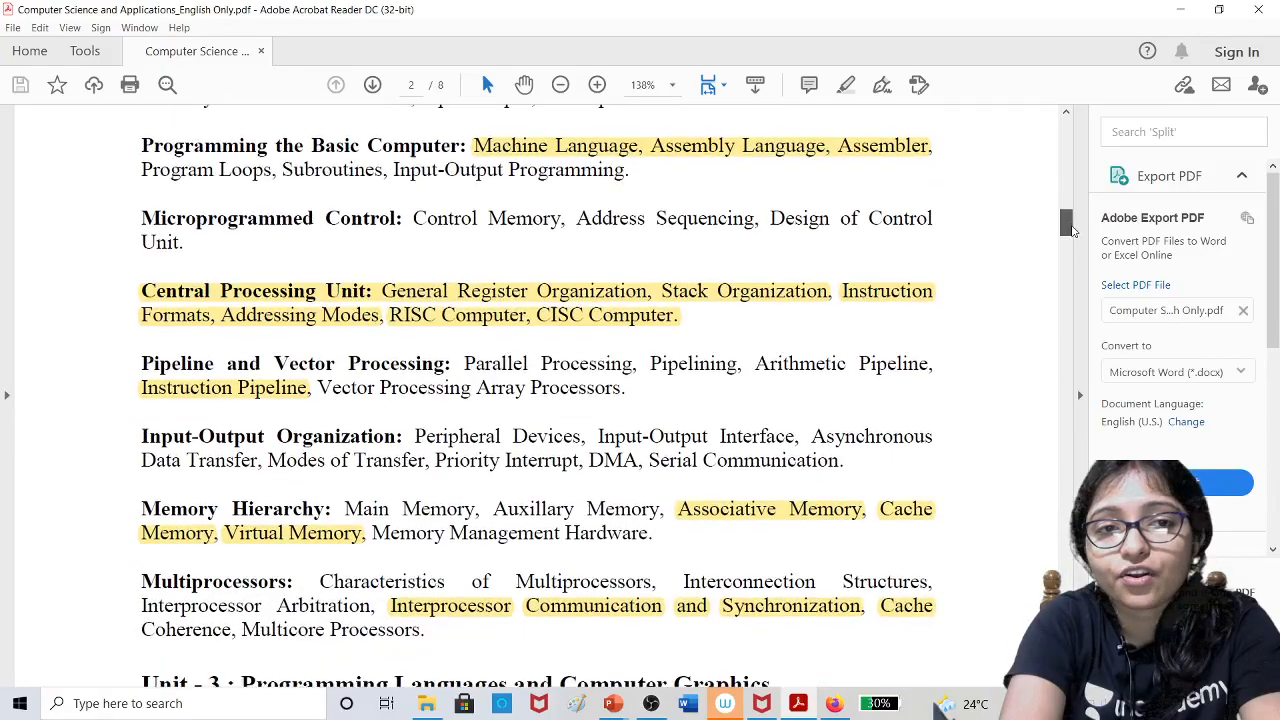
pyautogui.scroll(-3)
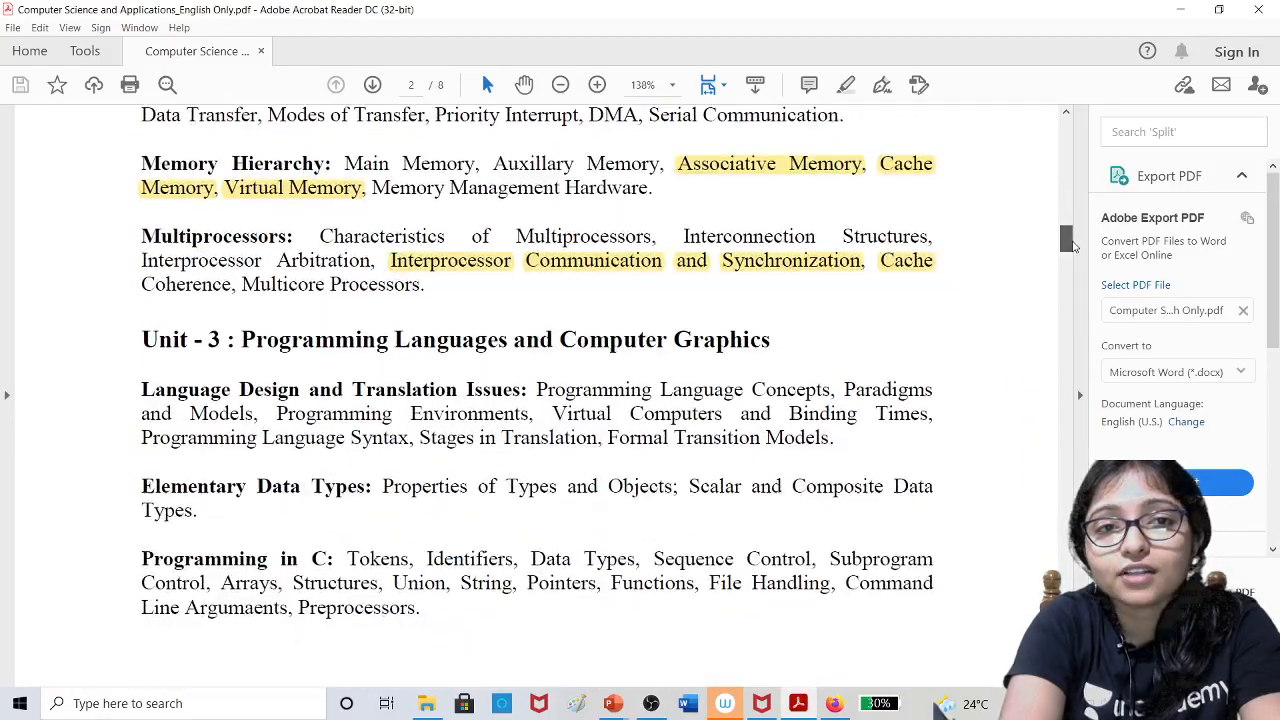
pyautogui.scroll(-3)
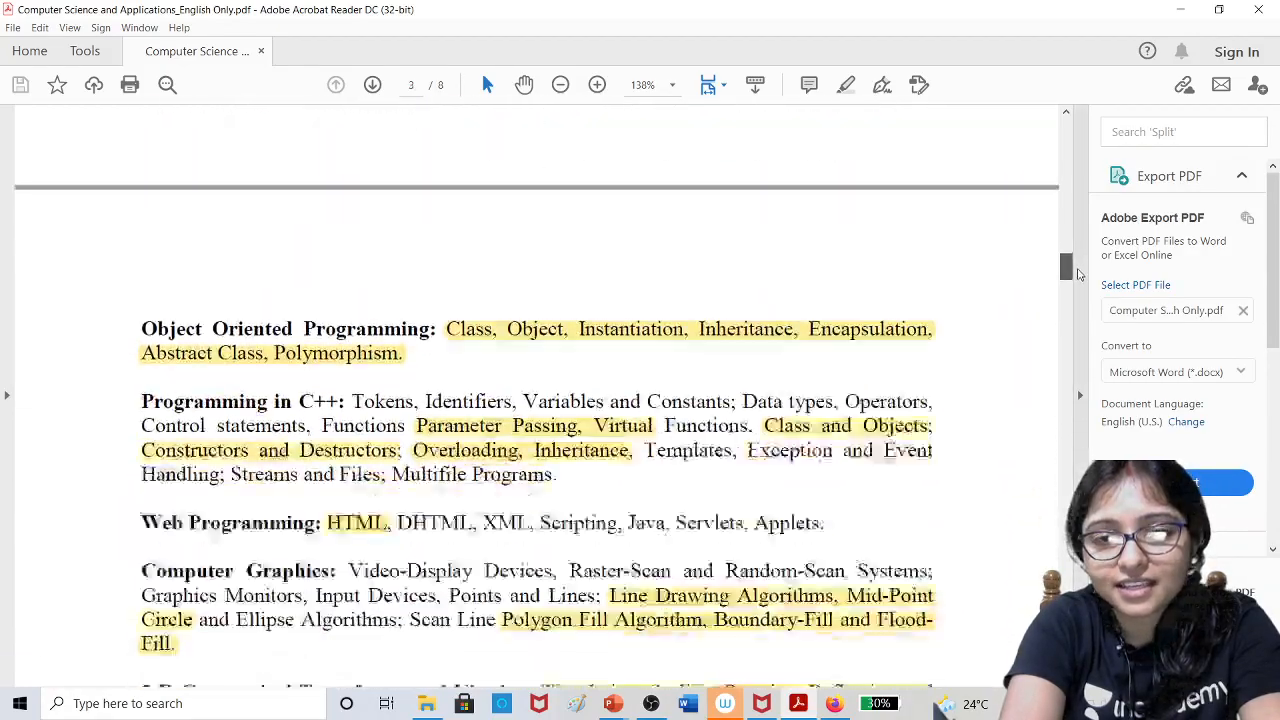
pyautogui.scroll(-3)
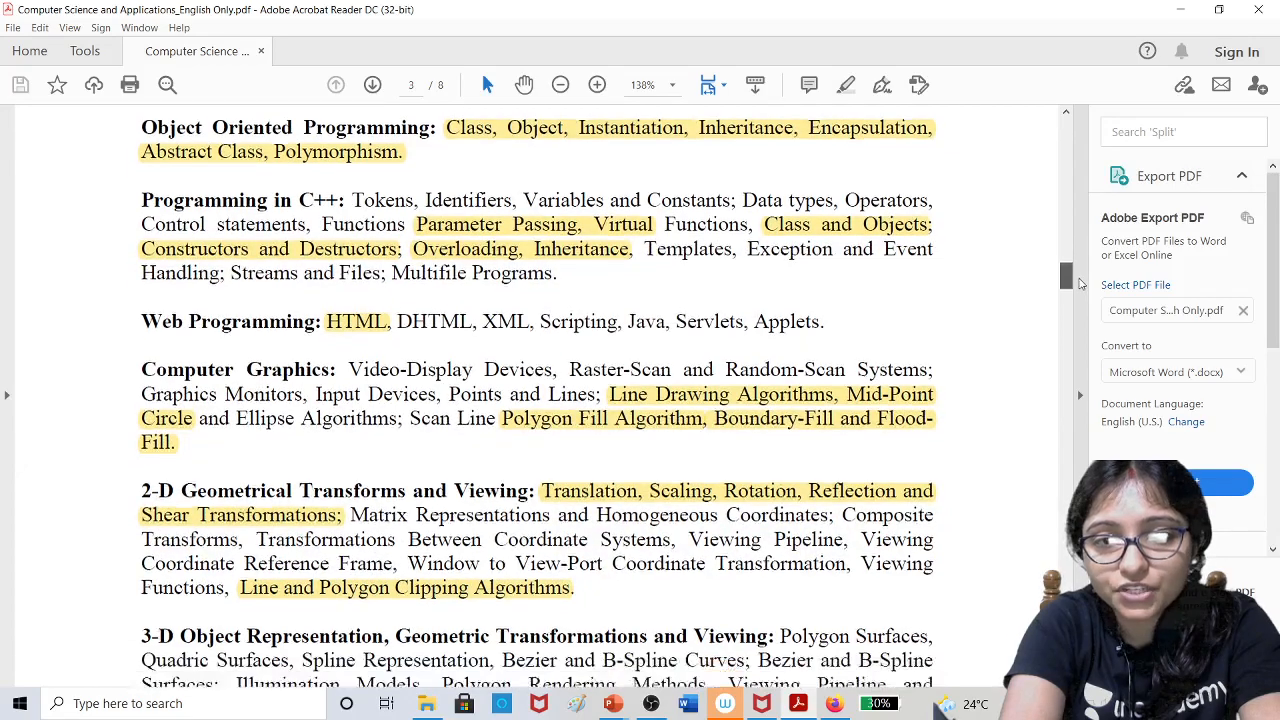
pyautogui.scroll(-3)
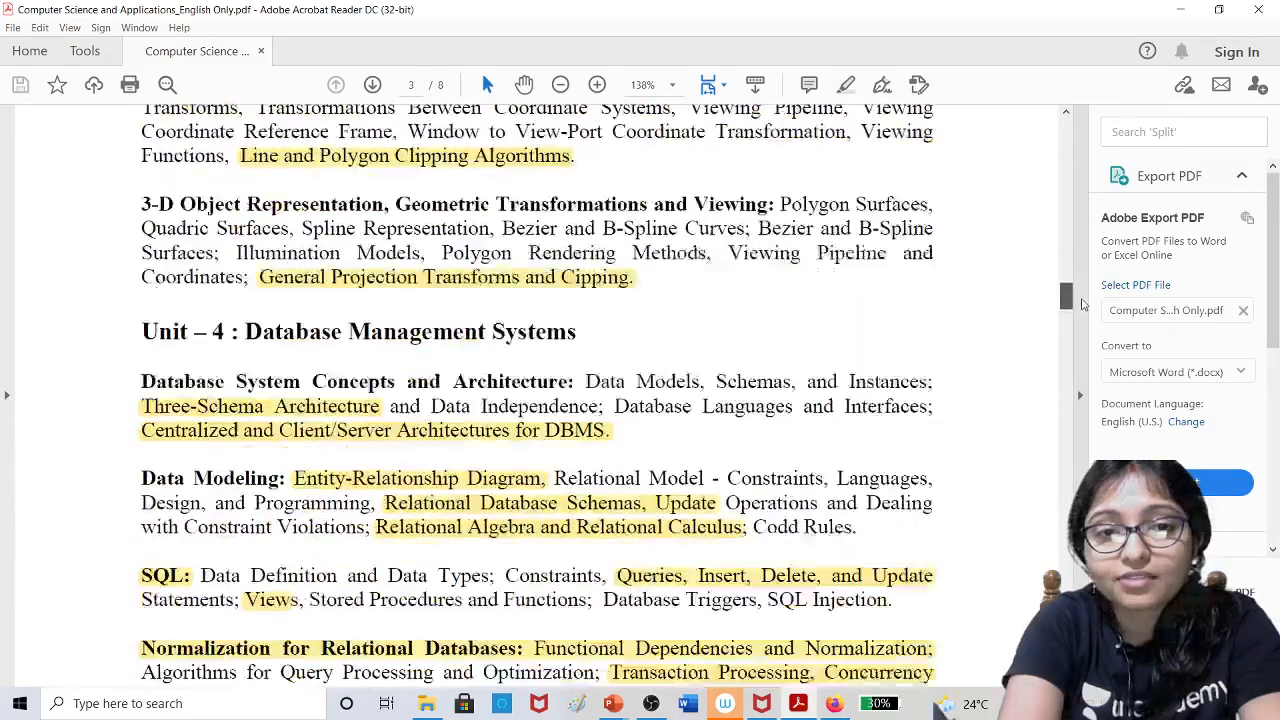
pyautogui.scroll(-3)
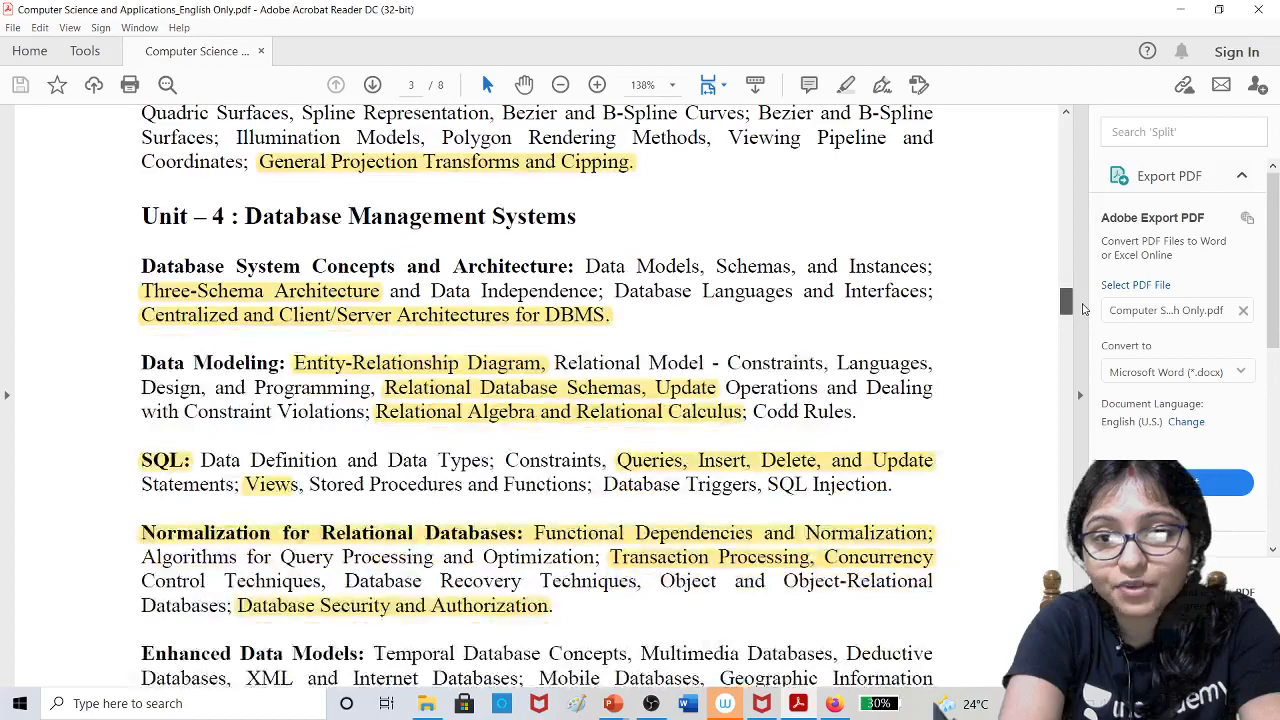
pyautogui.scroll(-3)
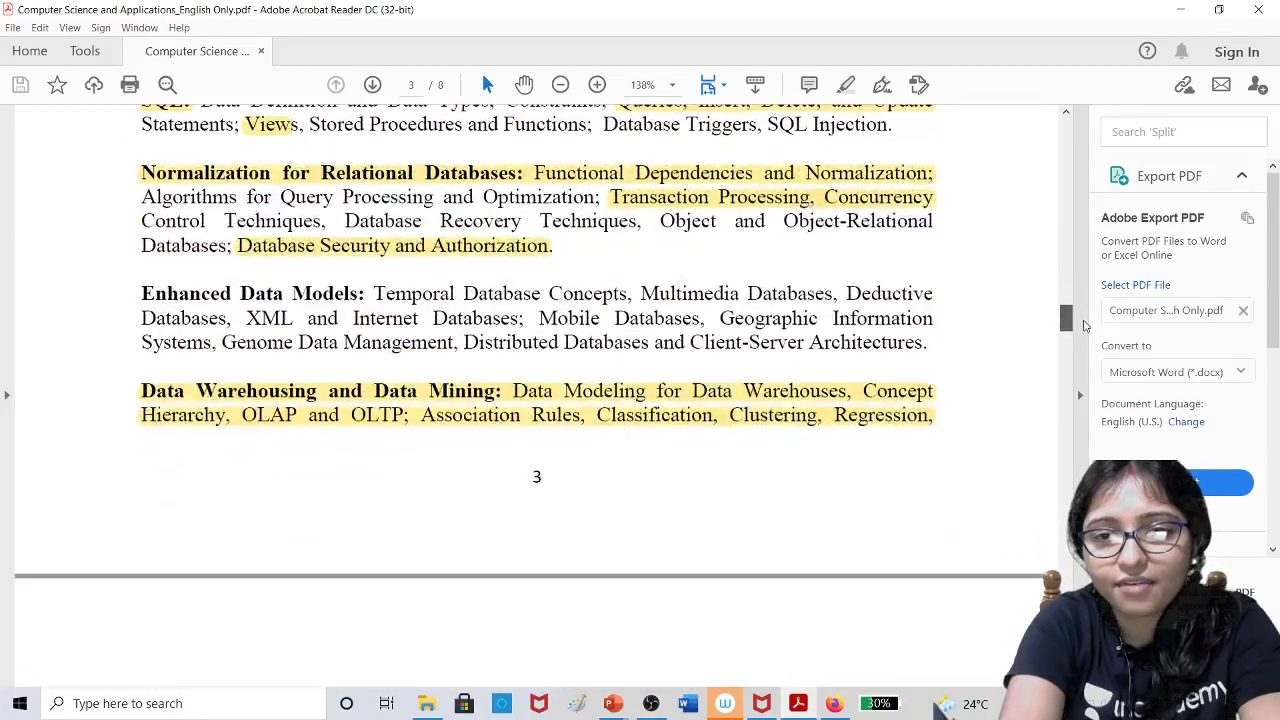
pyautogui.scroll(-3)
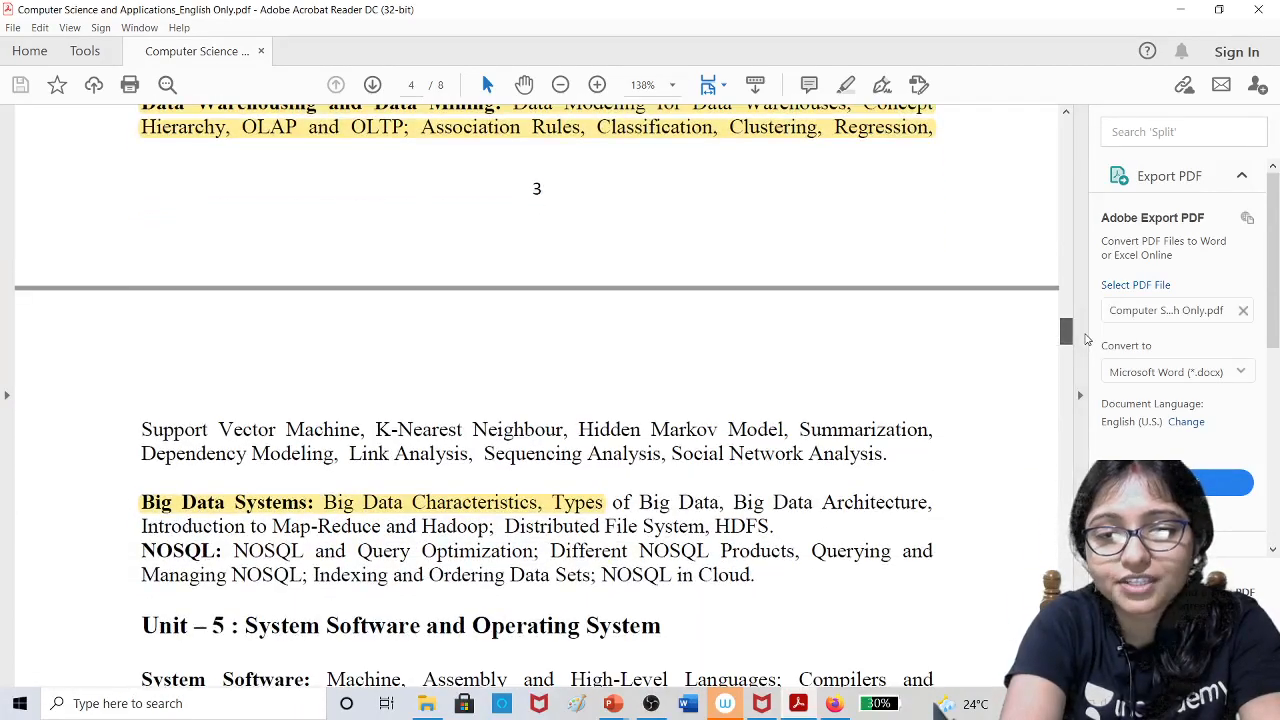
pyautogui.scroll(-3)
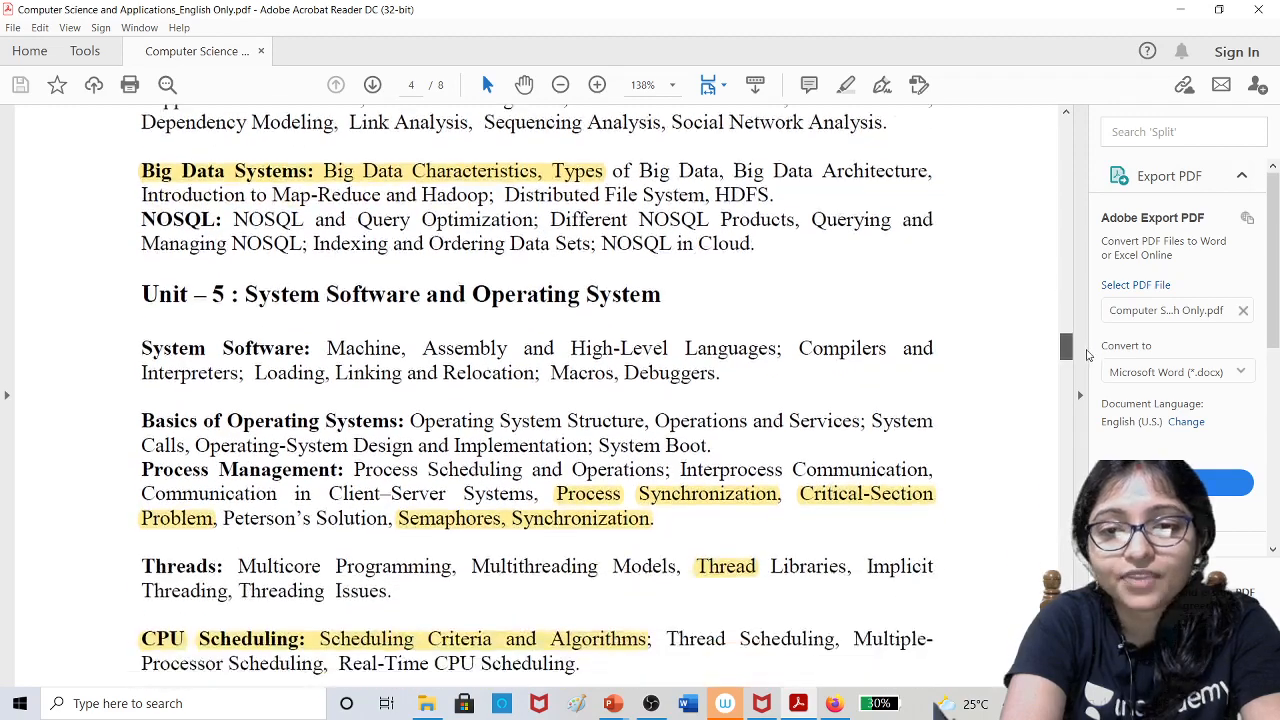
pyautogui.scroll(-3)
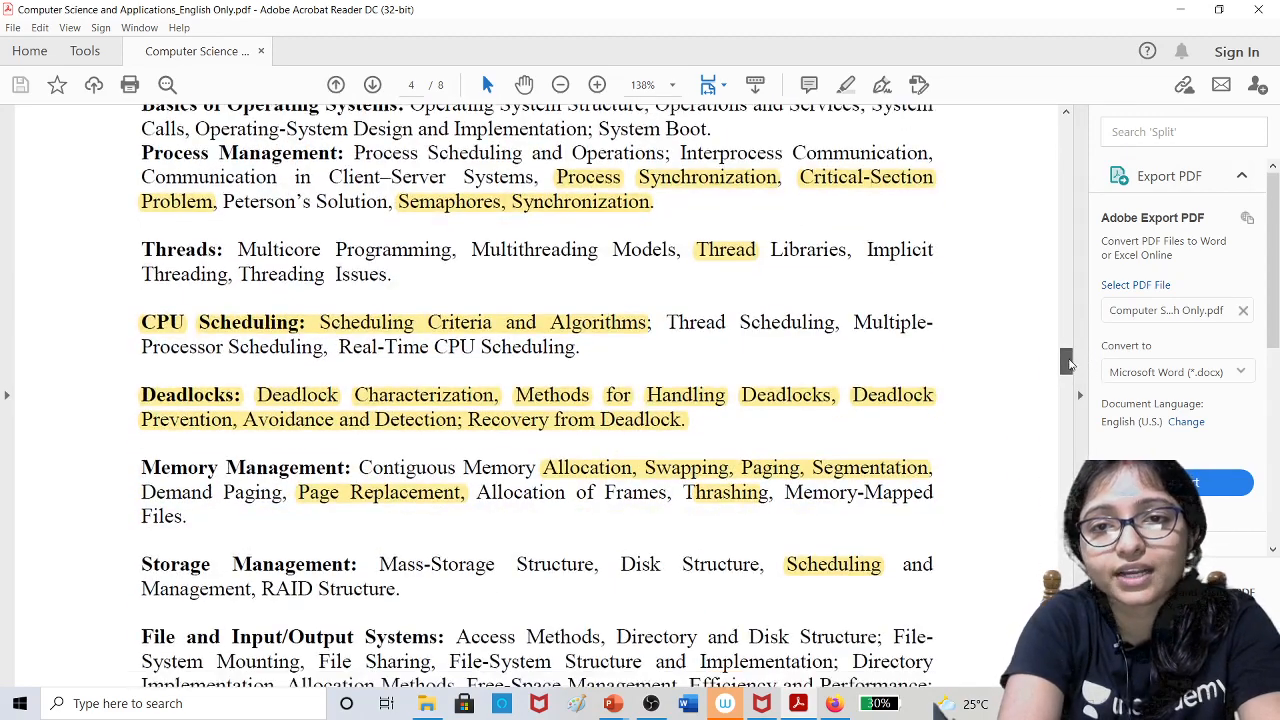
pyautogui.scroll(-3)
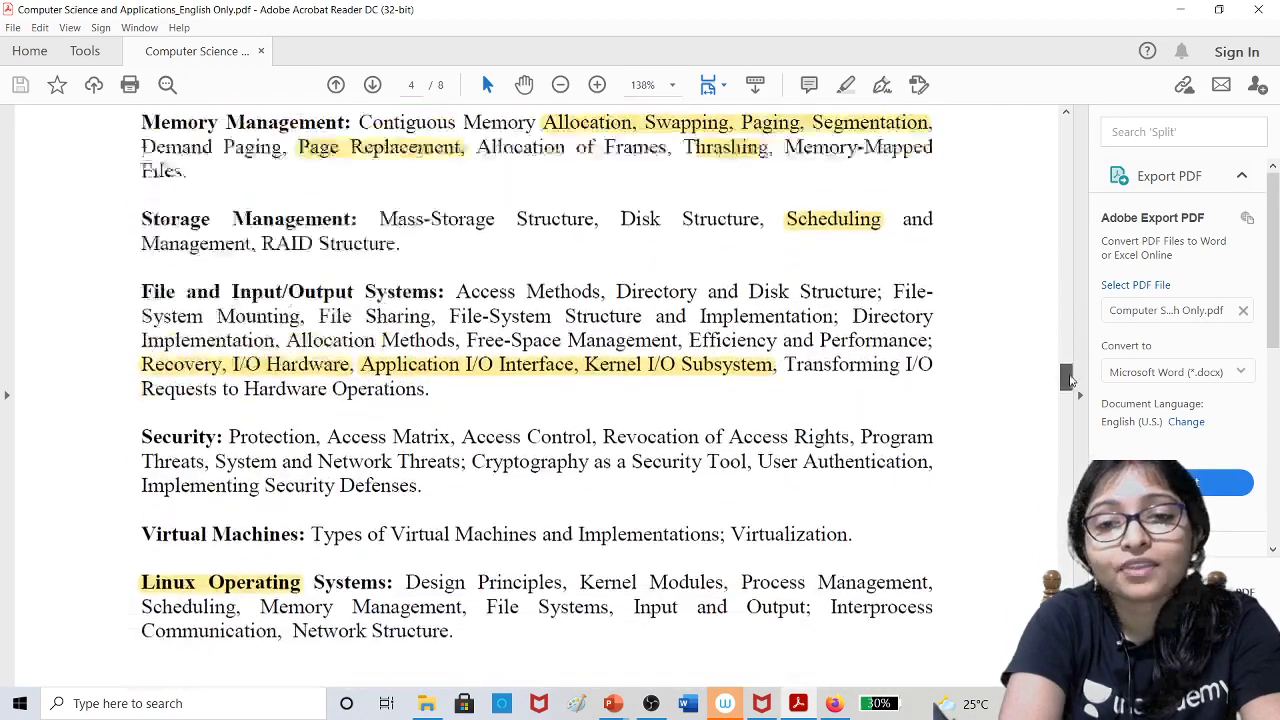
pyautogui.scroll(-3)
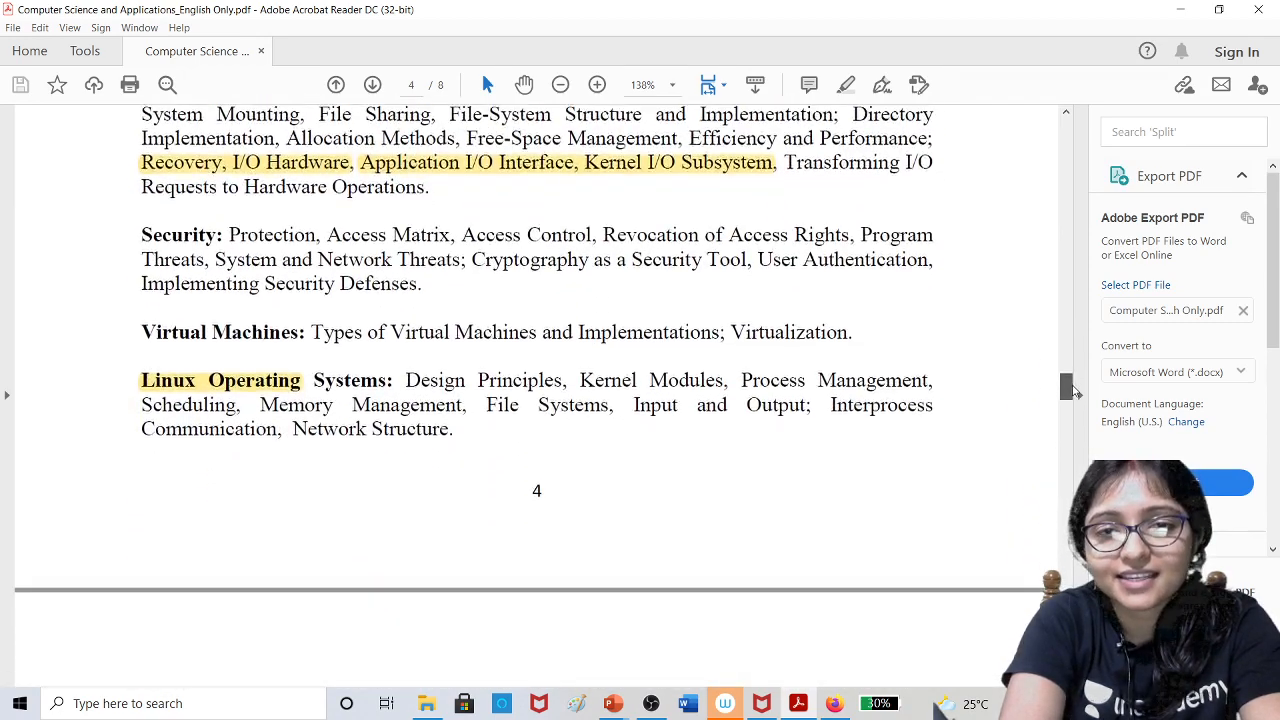
# Scroll from page 7 networking topics to page 8's Unit 10: Artificial Intelligence.
pyautogui.scroll(-3)
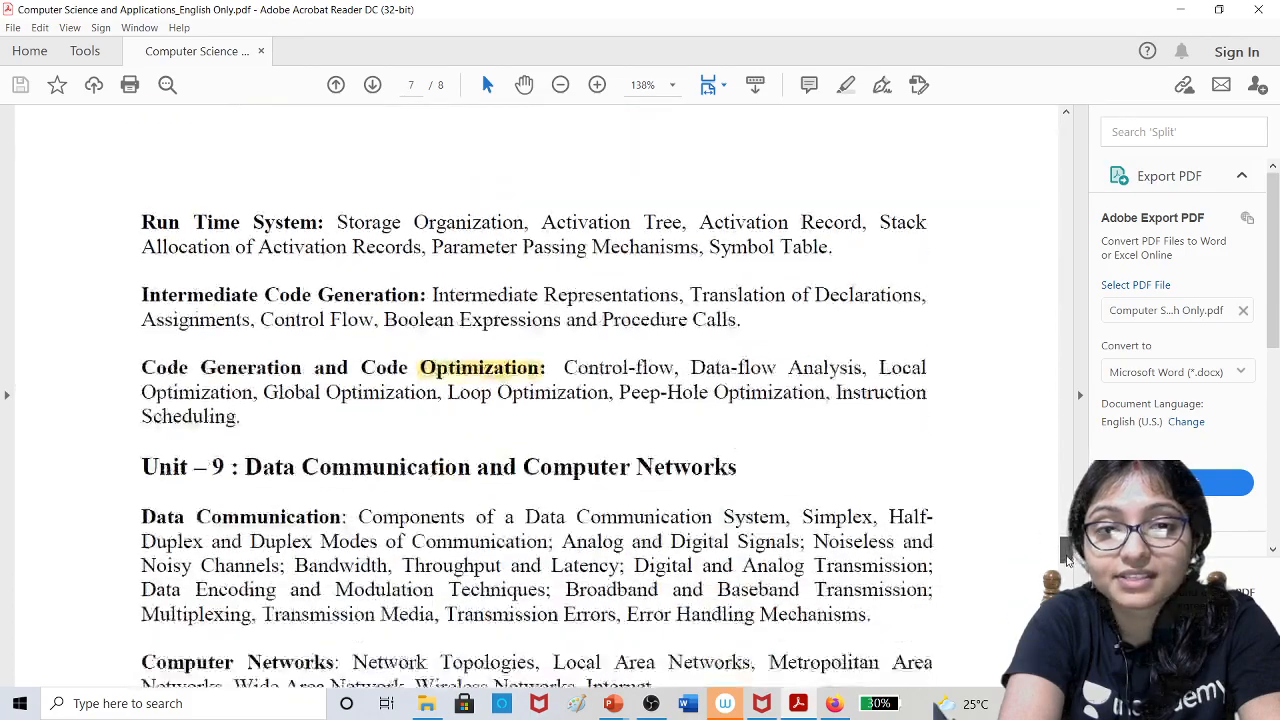
pyautogui.scroll(-3)
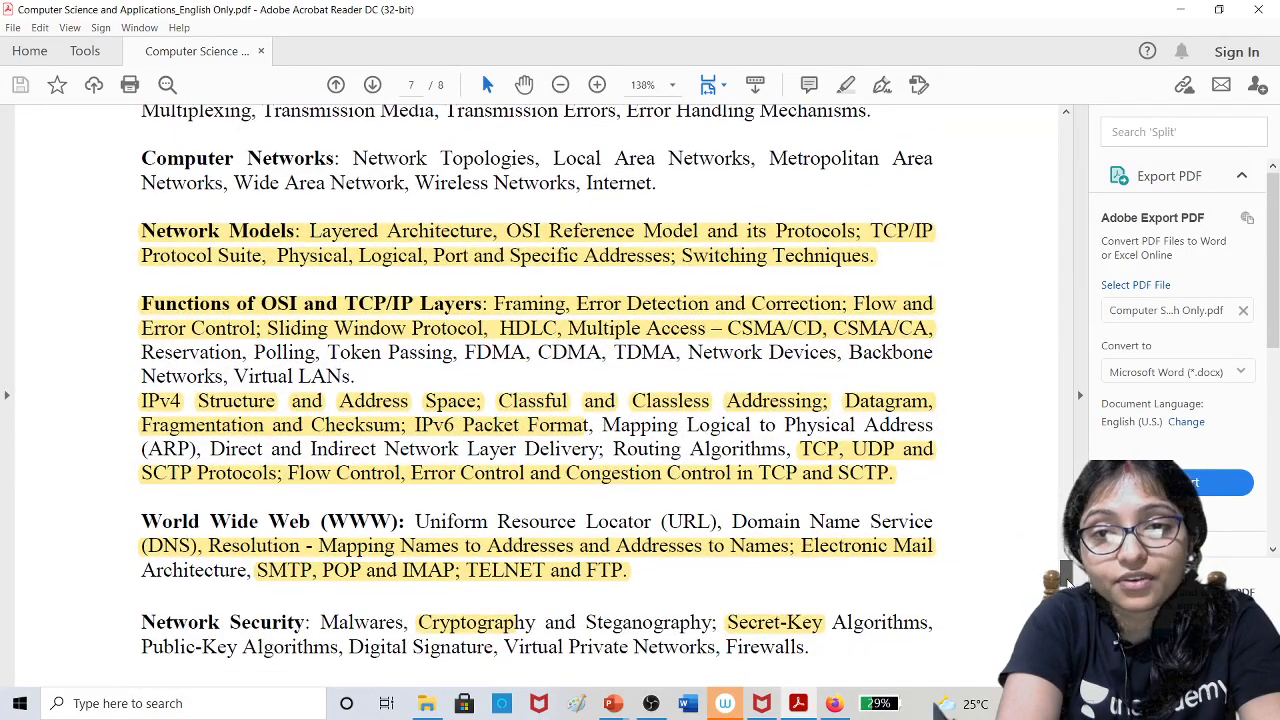
pyautogui.scroll(-3)
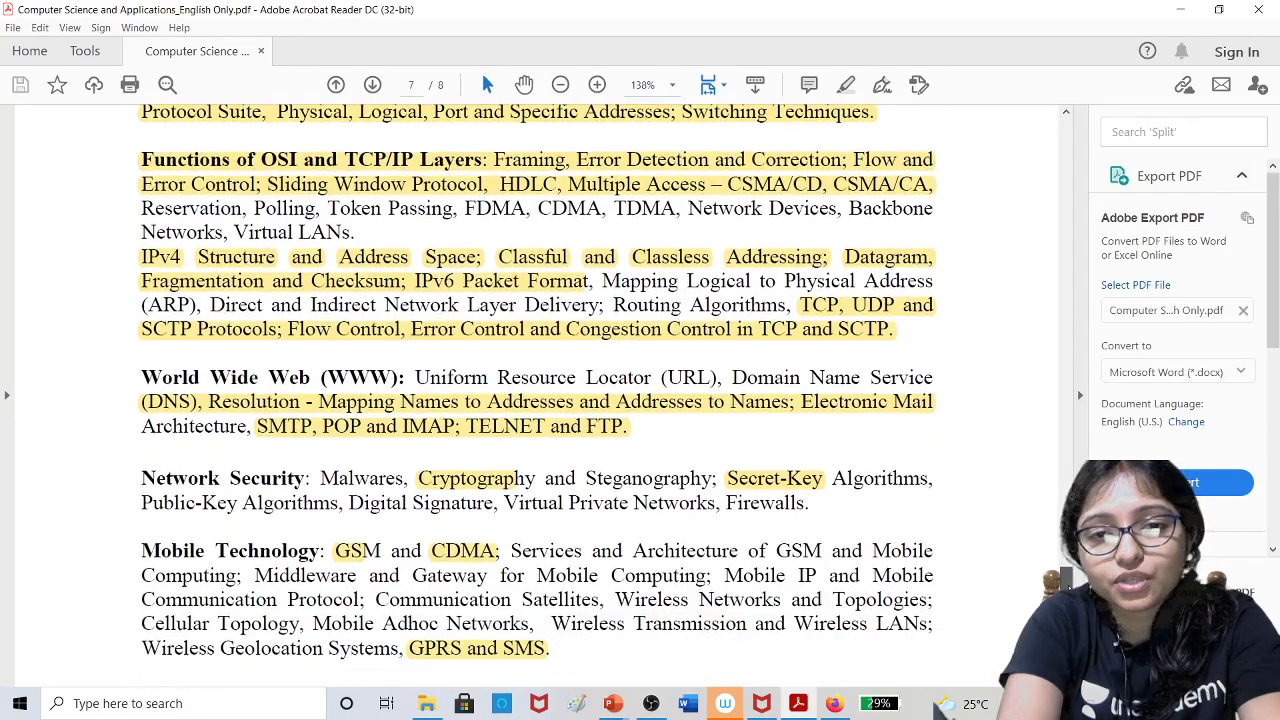
pyautogui.scroll(-3)
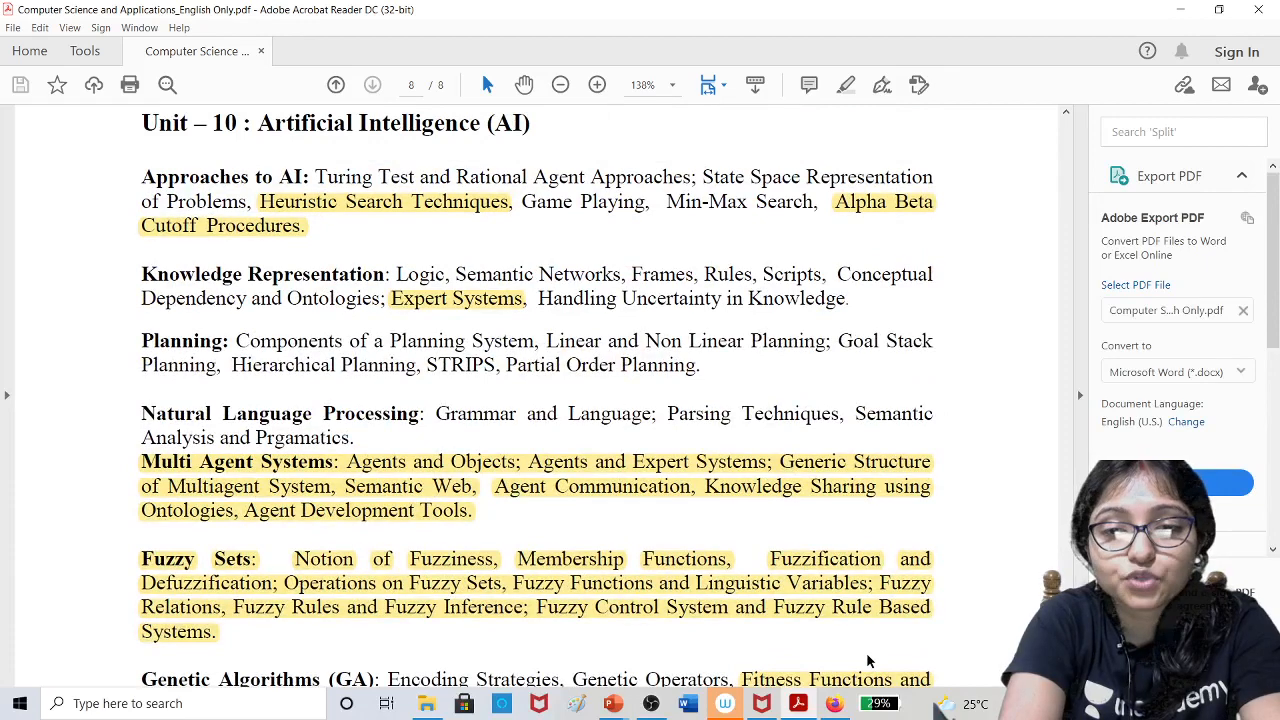
pyautogui.moveTo(834, 703)
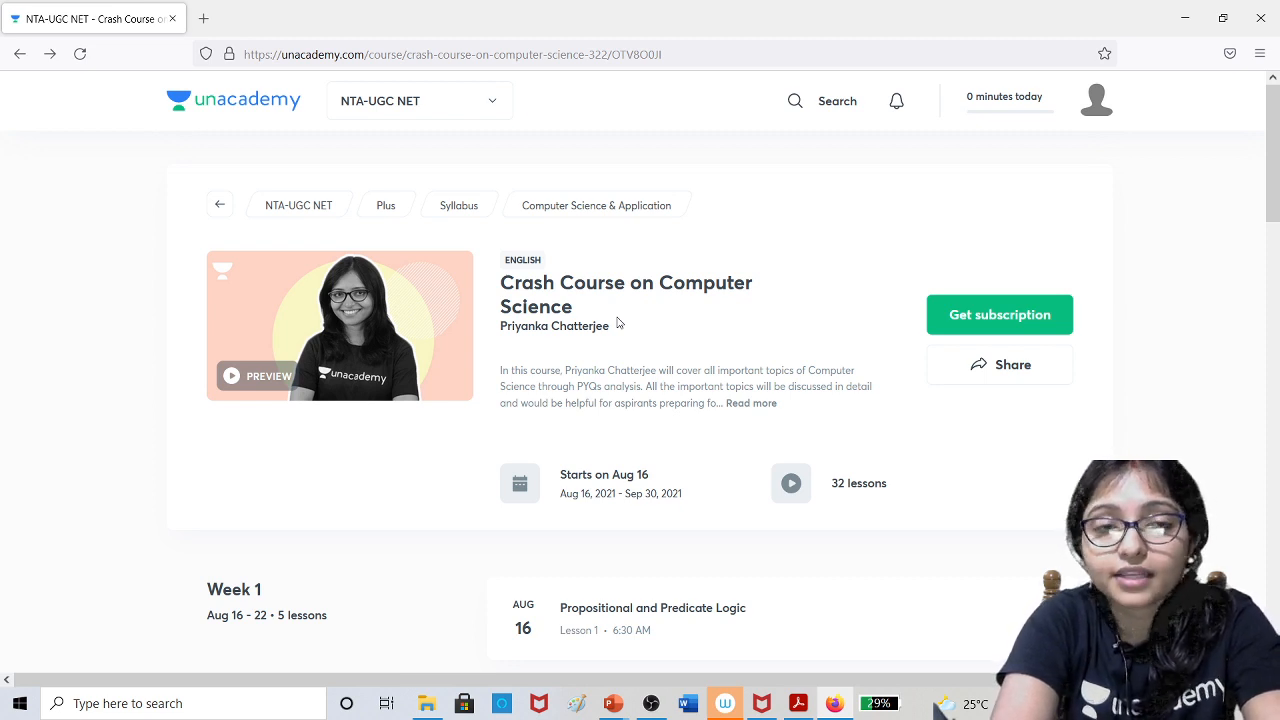
pyautogui.moveTo(253, 133)
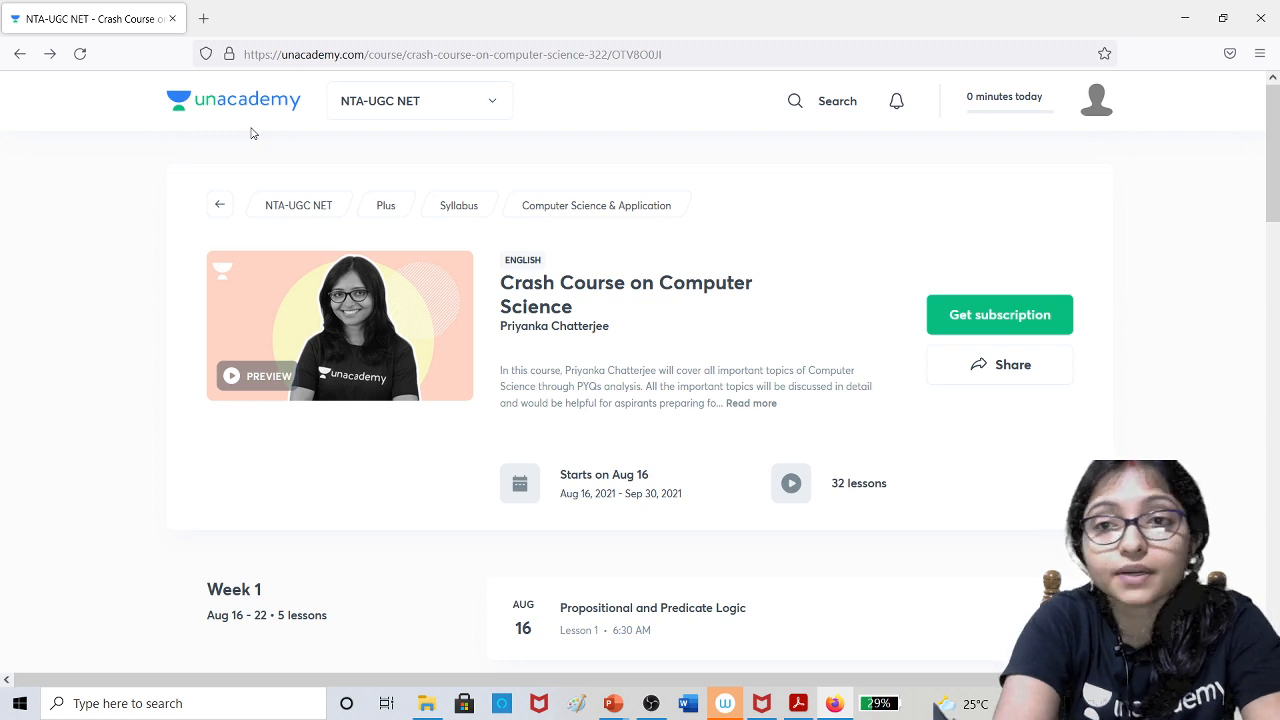
pyautogui.moveTo(999, 313)
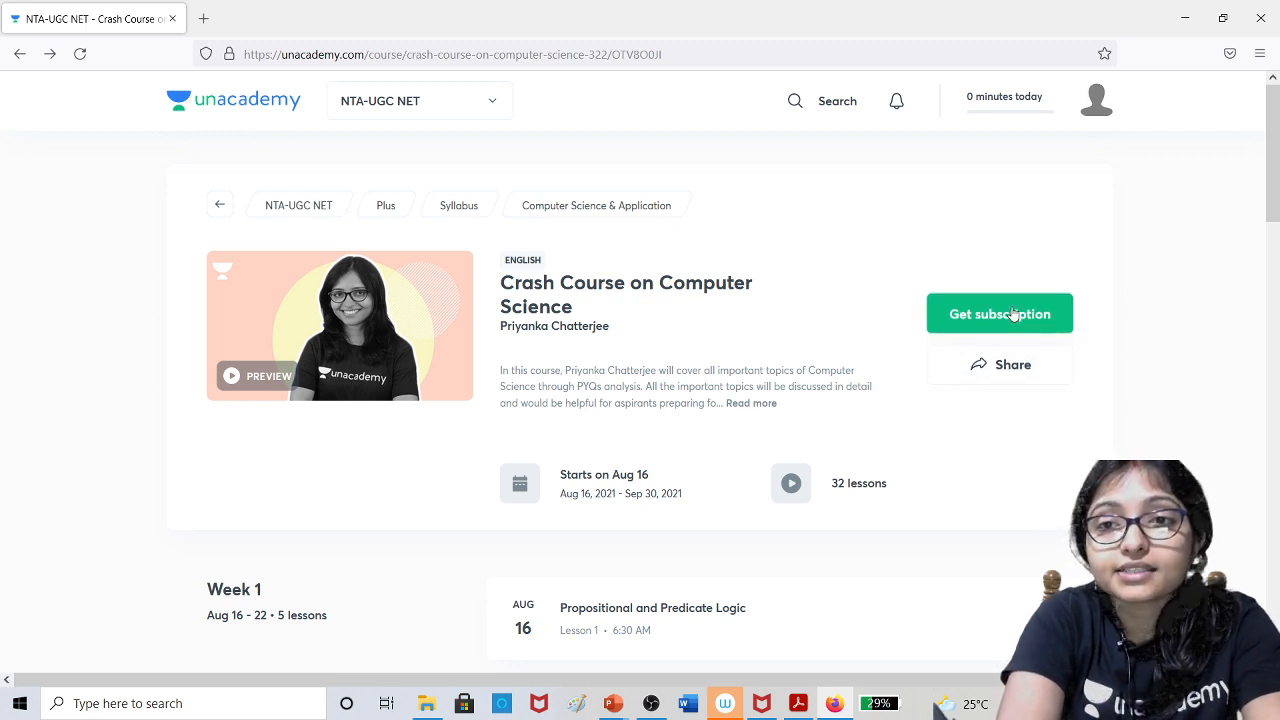
# Use 'Get subscription' on the crash course page to show the PLUS and ICONIC plans.
pyautogui.click(999, 313)
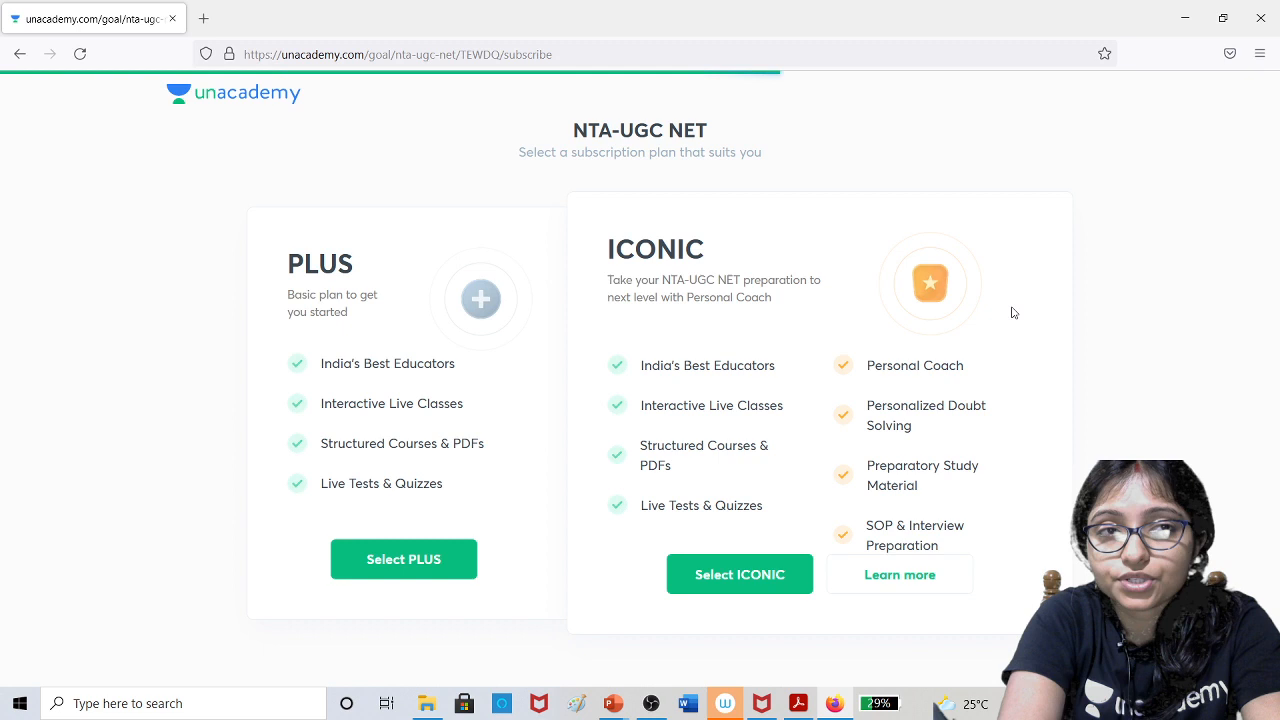
pyautogui.moveTo(603, 453)
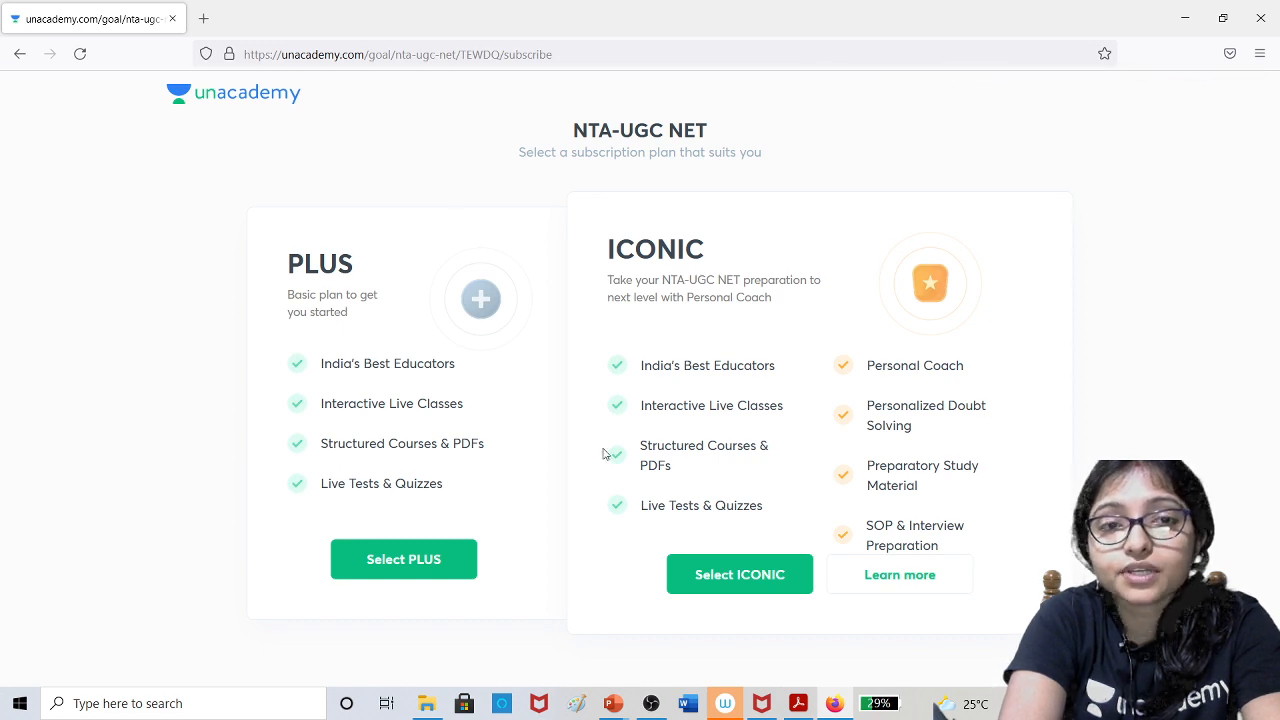
pyautogui.moveTo(390, 285)
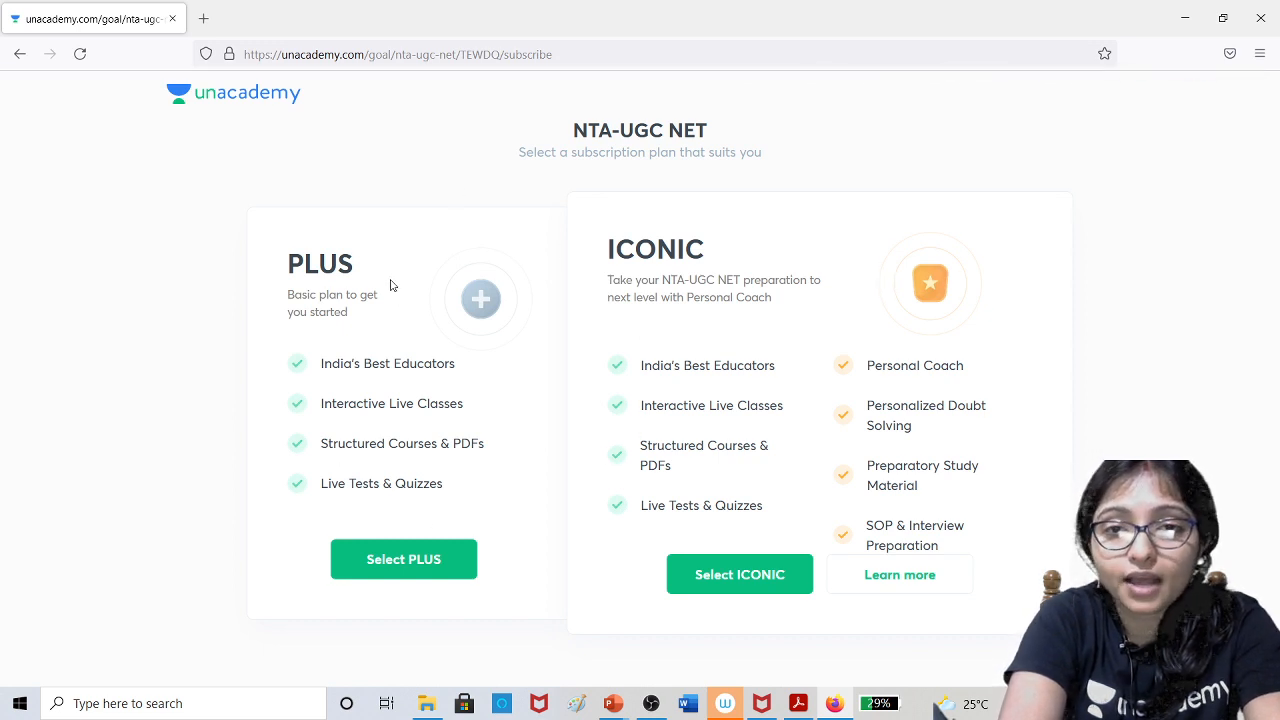
pyautogui.moveTo(897, 334)
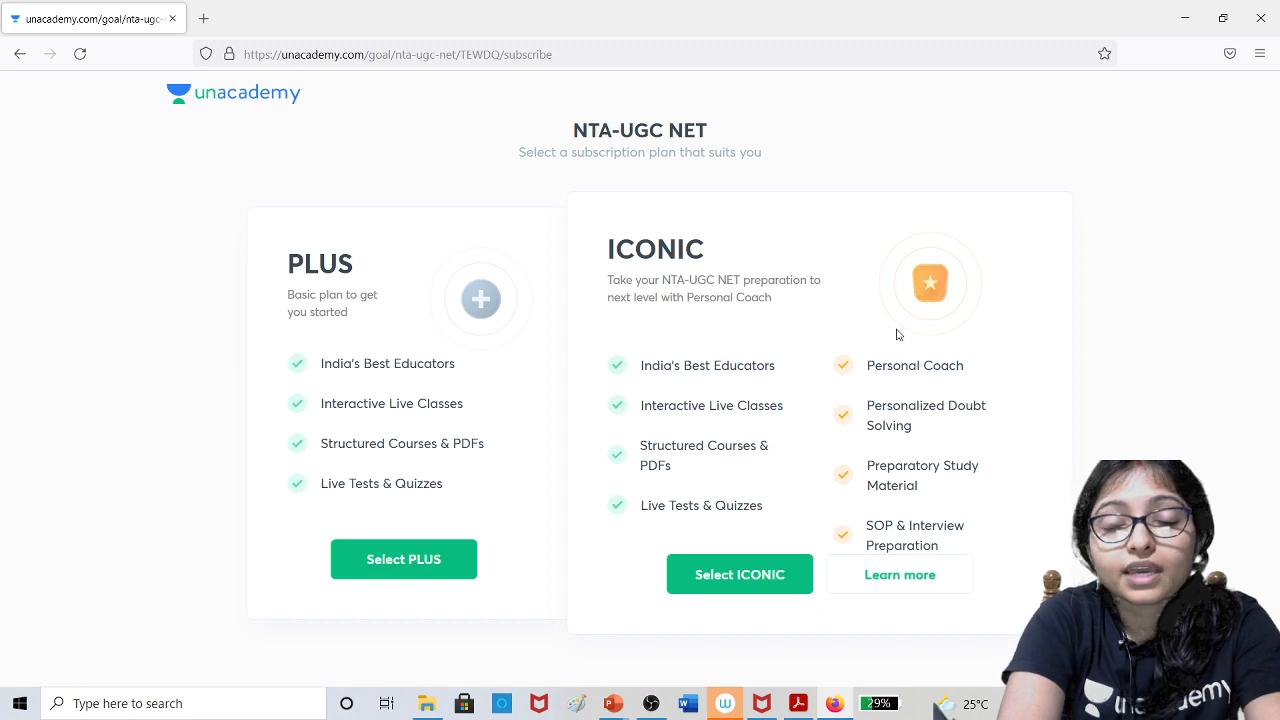
pyautogui.moveTo(540, 440)
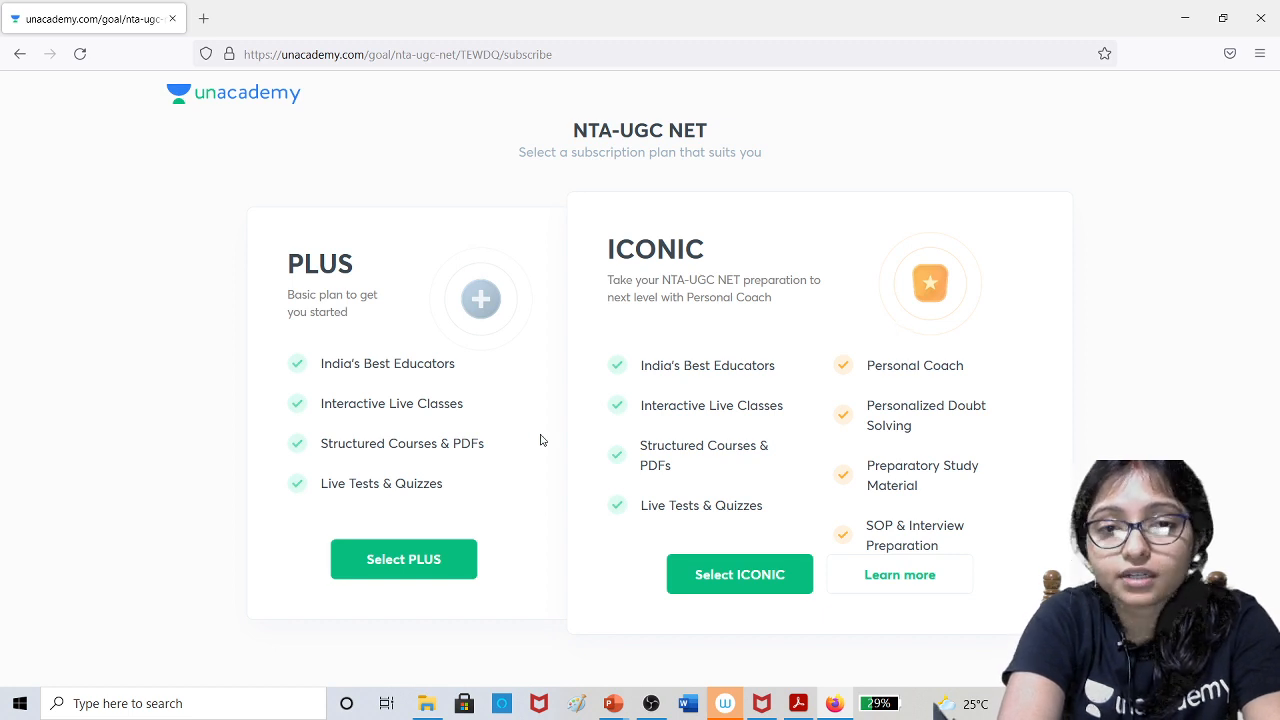
# Select PLUS and view its prices, from 24 months at ₹833/month to 1 month at ₹2,900.
pyautogui.click(403, 559)
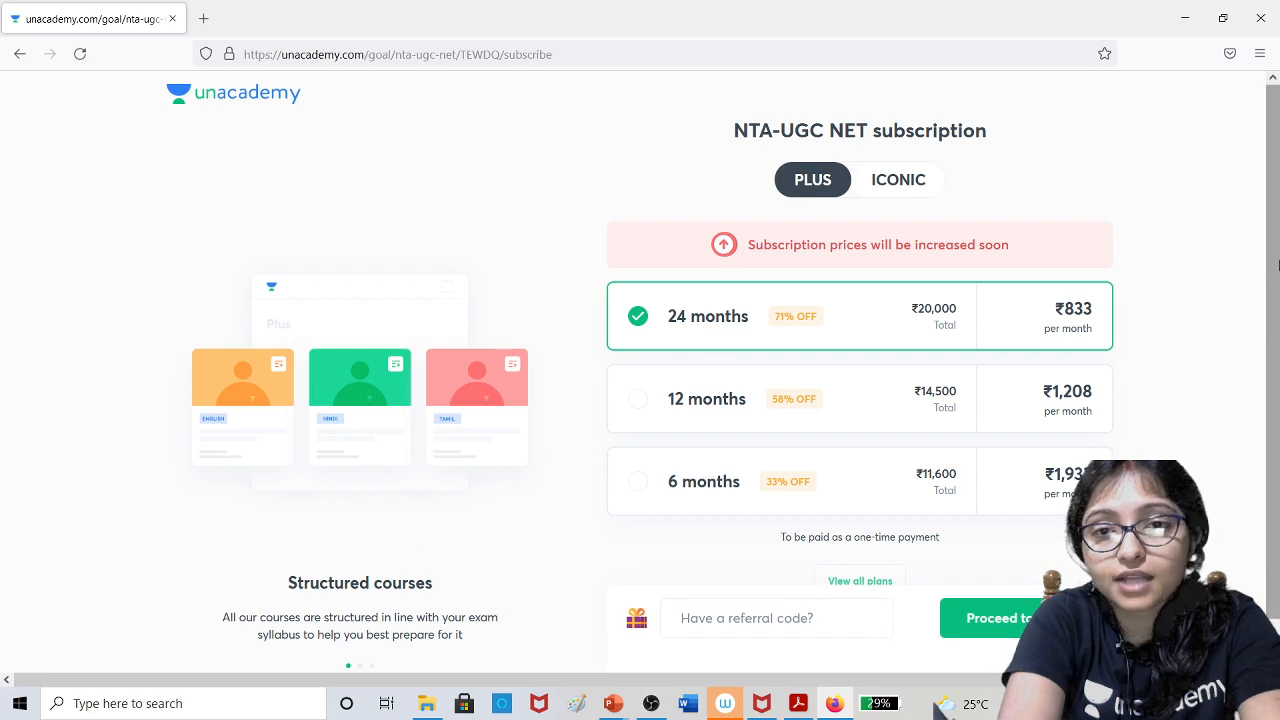
pyautogui.scroll(3)
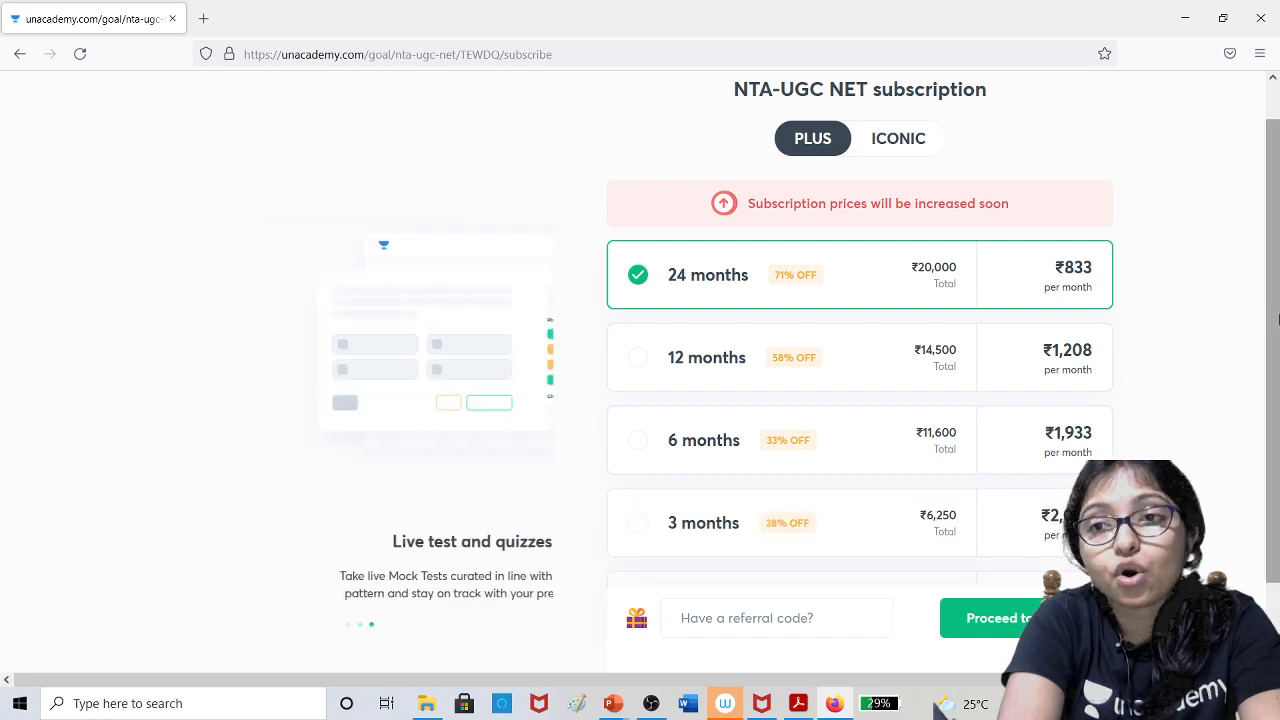
pyautogui.scroll(-3)
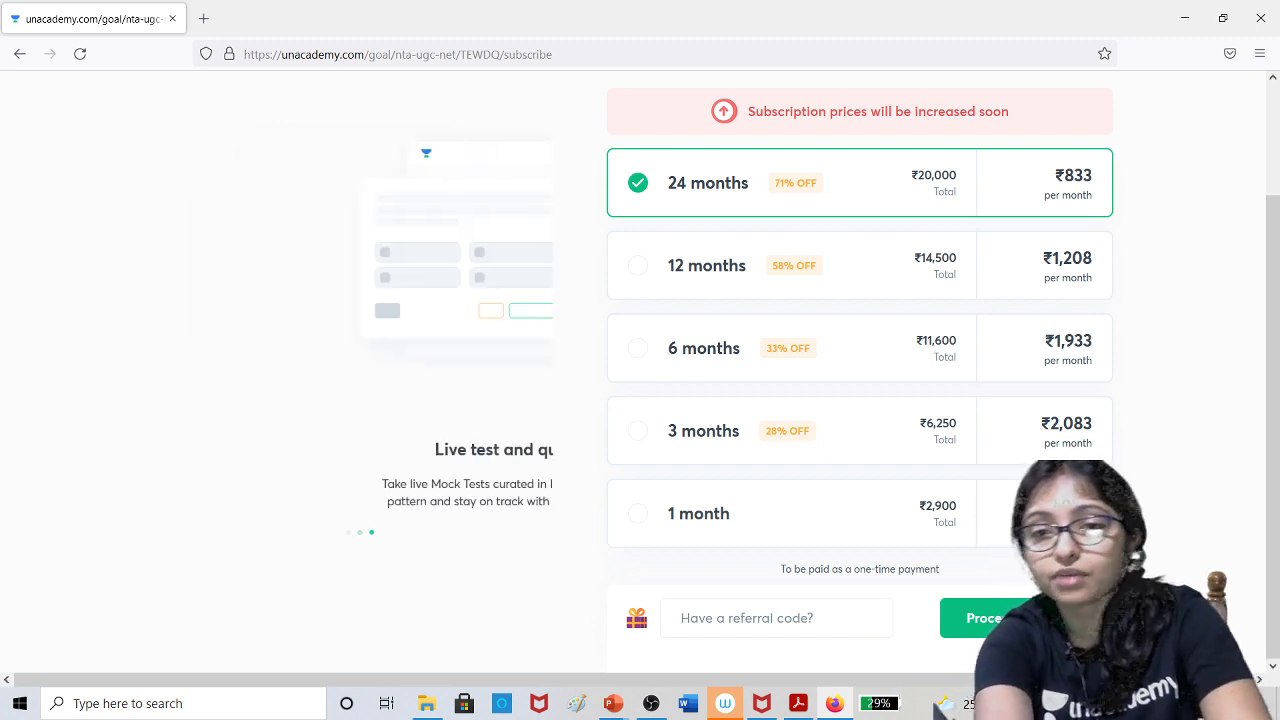
# Apply referral code 'priyankaclive' for 10% off, bringing 24-month PLUS to ₹750/month.
pyautogui.click(776, 617)
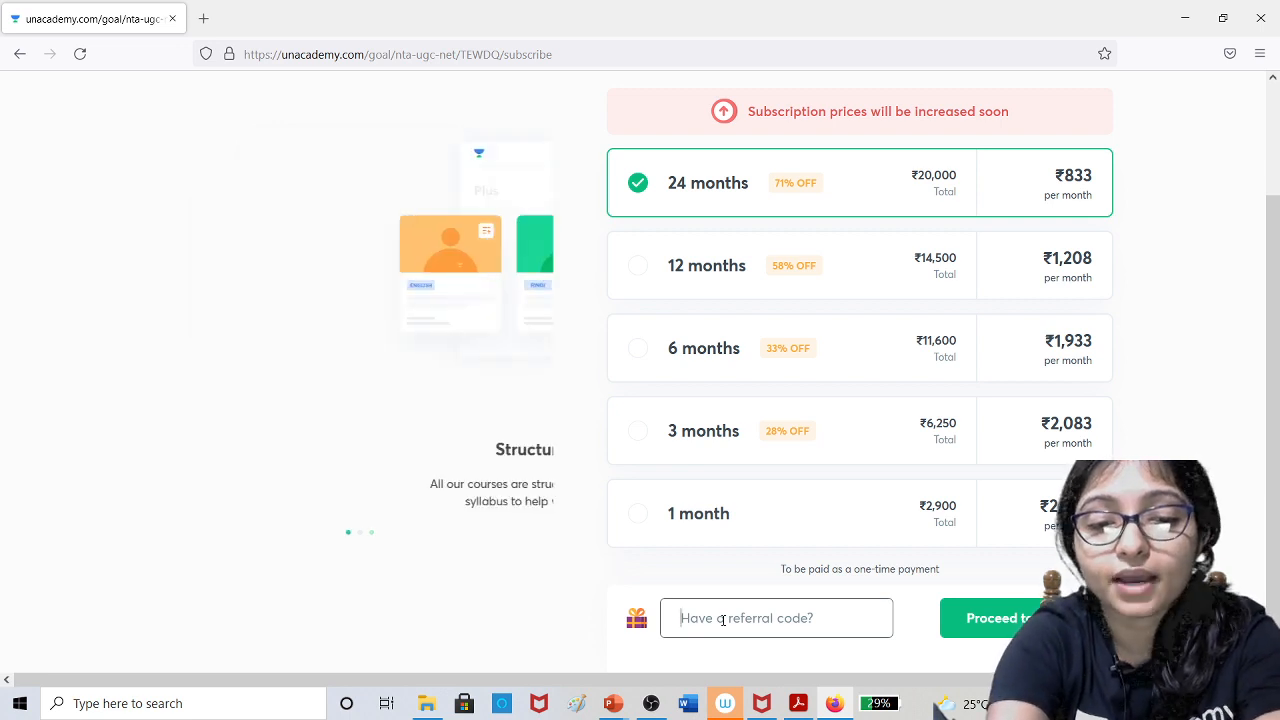
pyautogui.write('priyan')
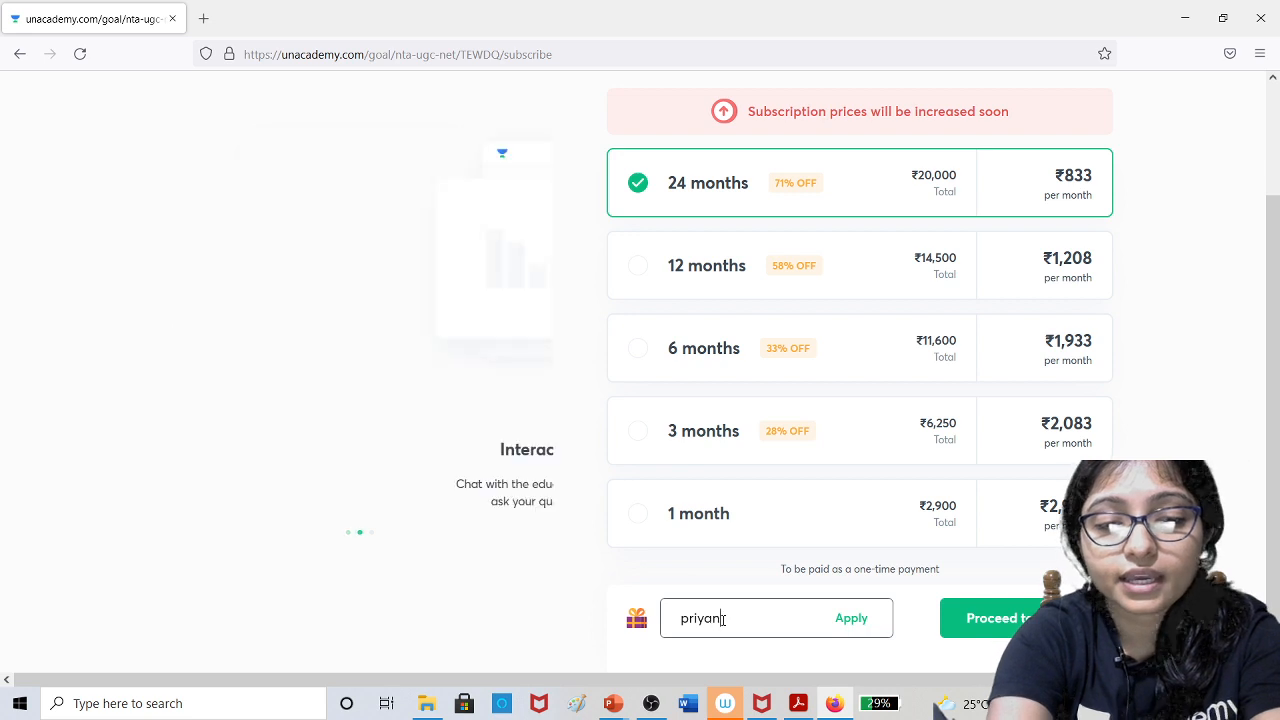
pyautogui.write('kacli')
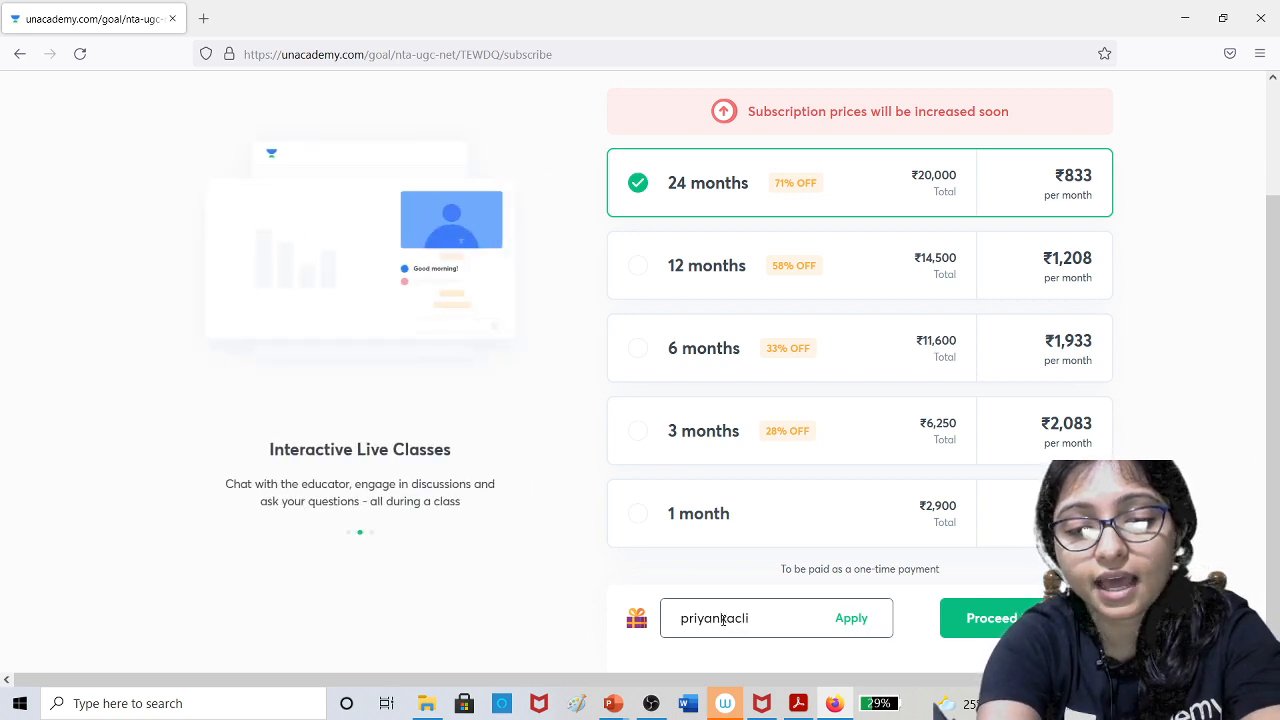
pyautogui.write('ve')
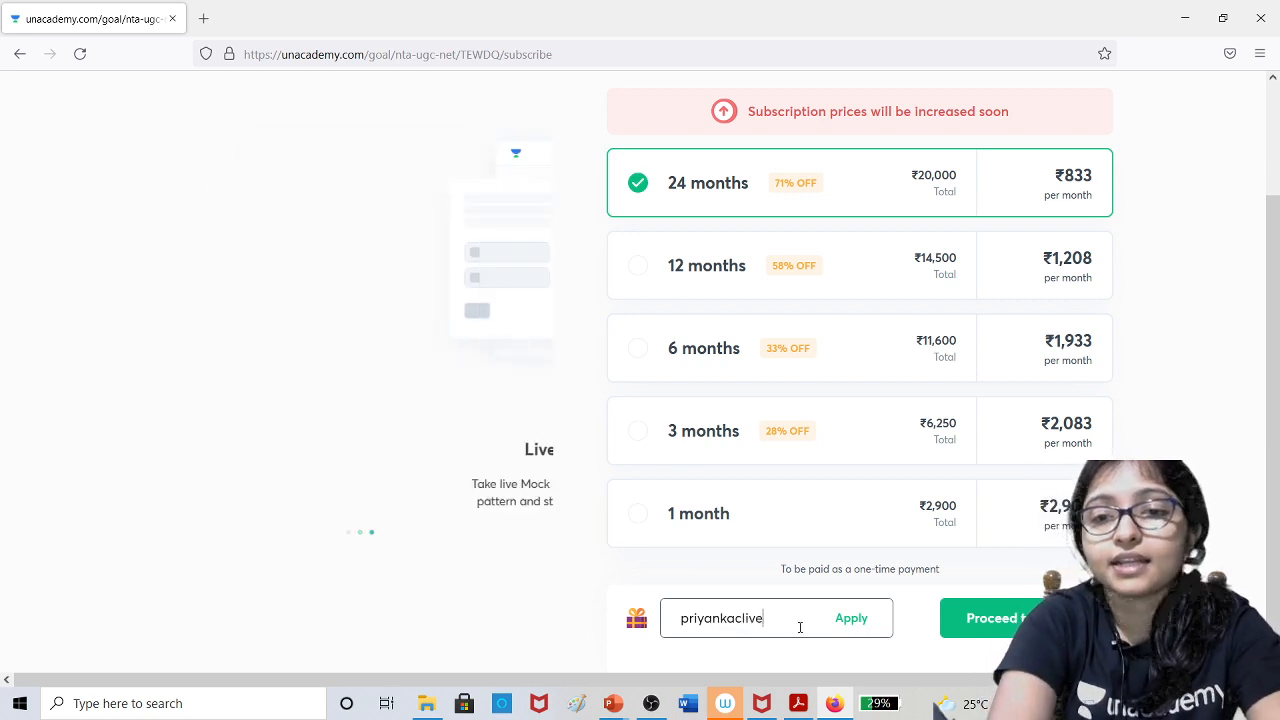
pyautogui.click(851, 617)
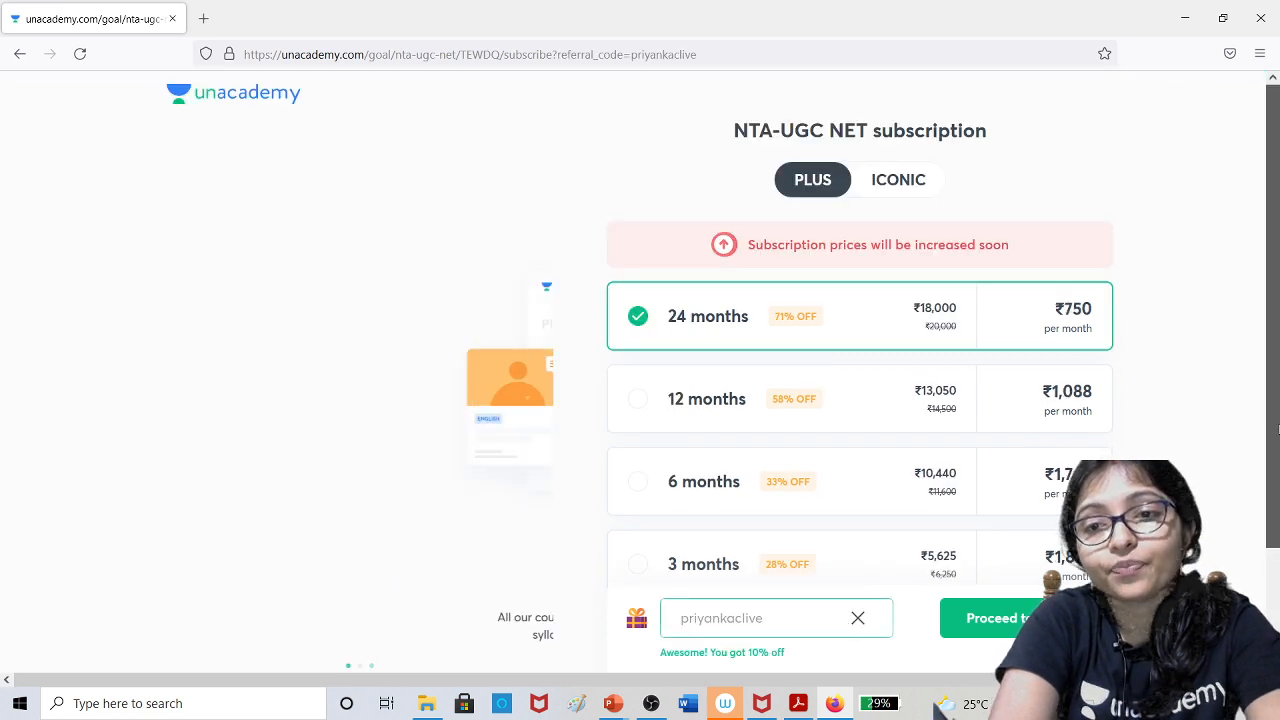
pyautogui.scroll(-3)
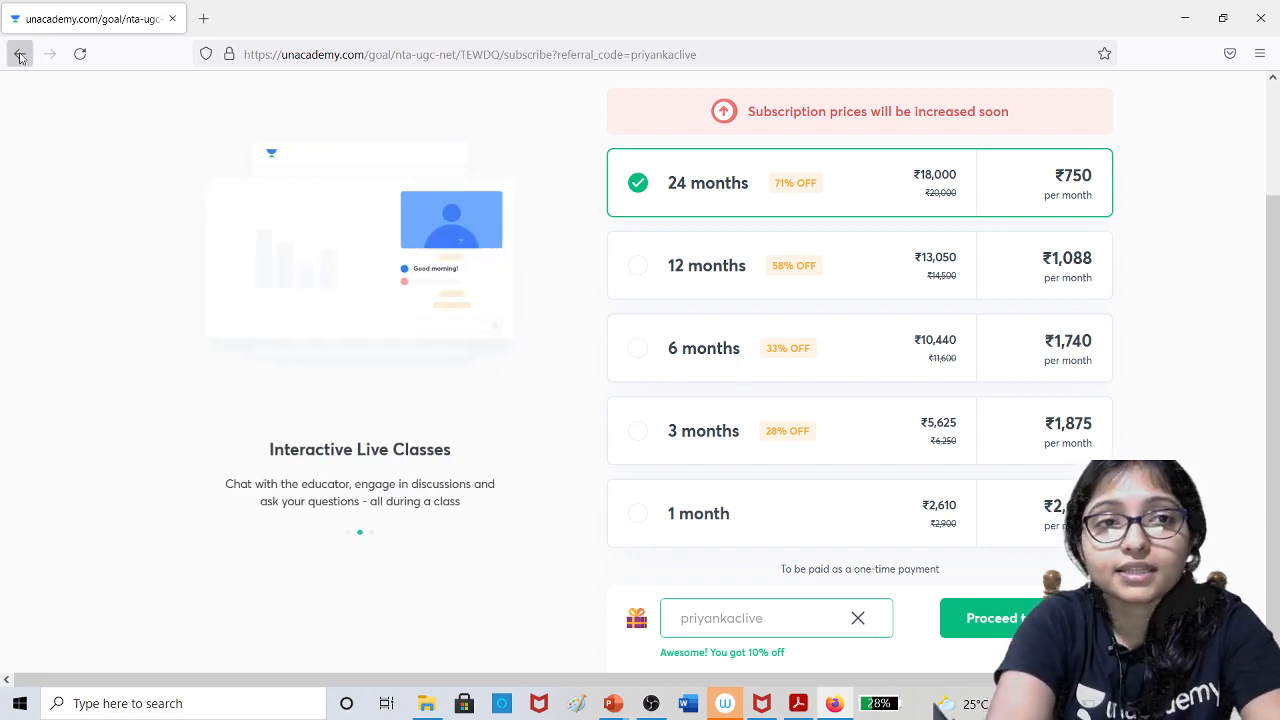
# Go back twice to the Crash Course on Computer Science page and begin scrolling its lessons.
pyautogui.click(20, 54)
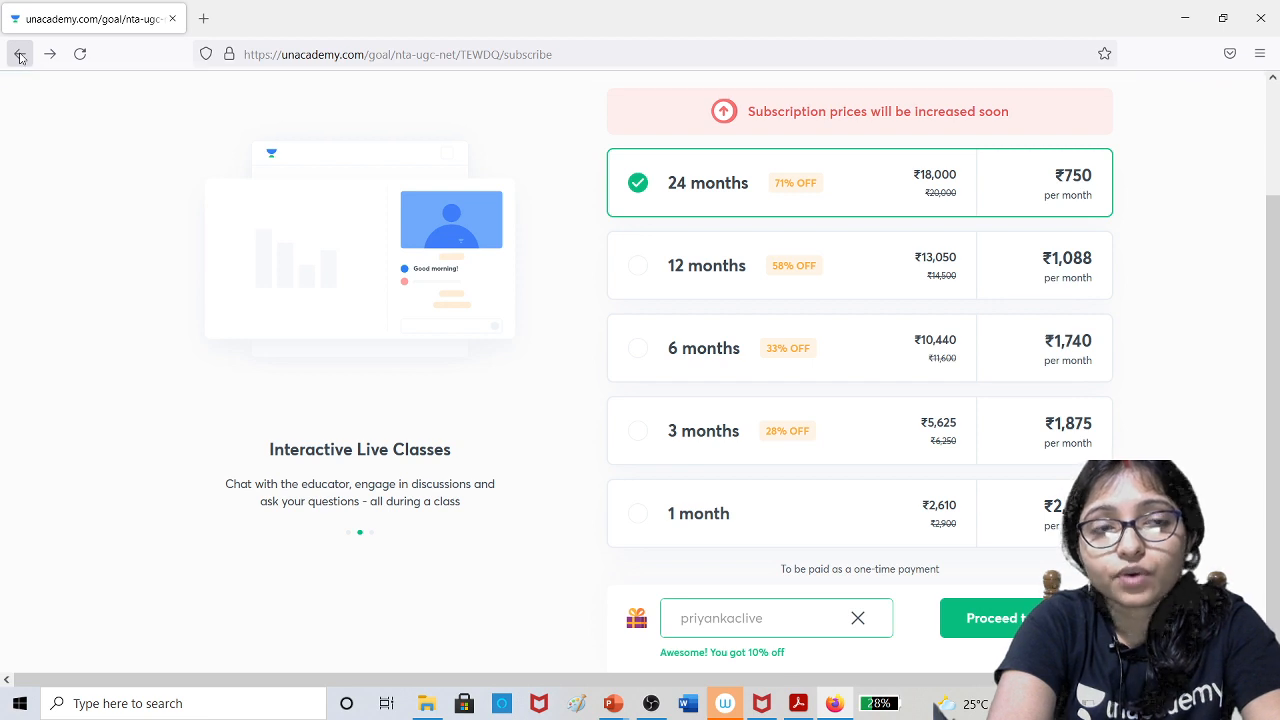
pyautogui.click(20, 54)
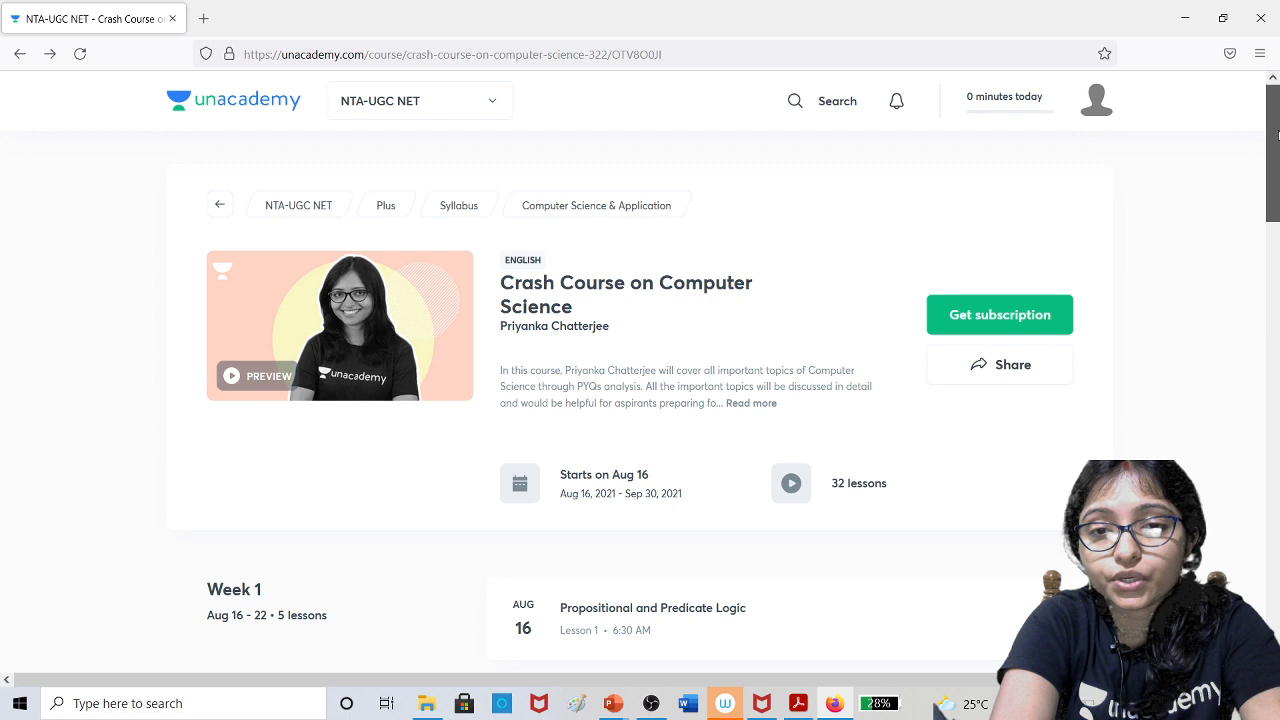
pyautogui.scroll(-3)
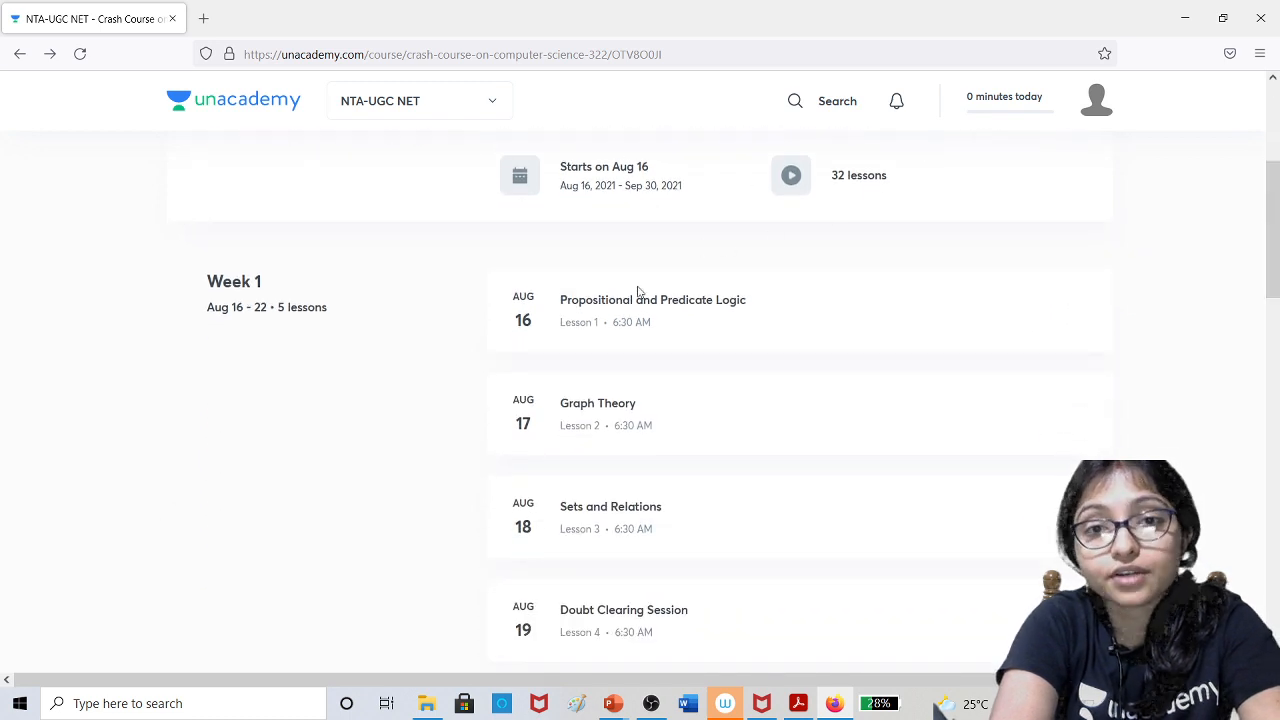
pyautogui.scroll(-3)
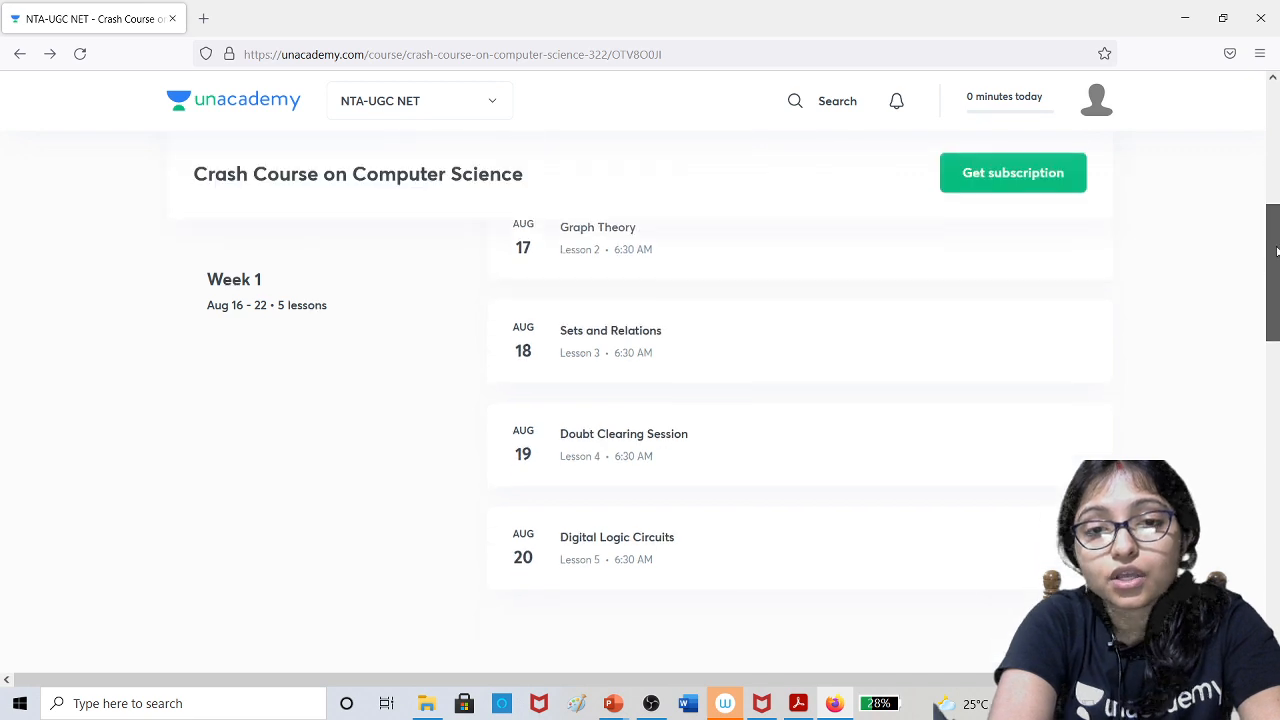
pyautogui.scroll(-3)
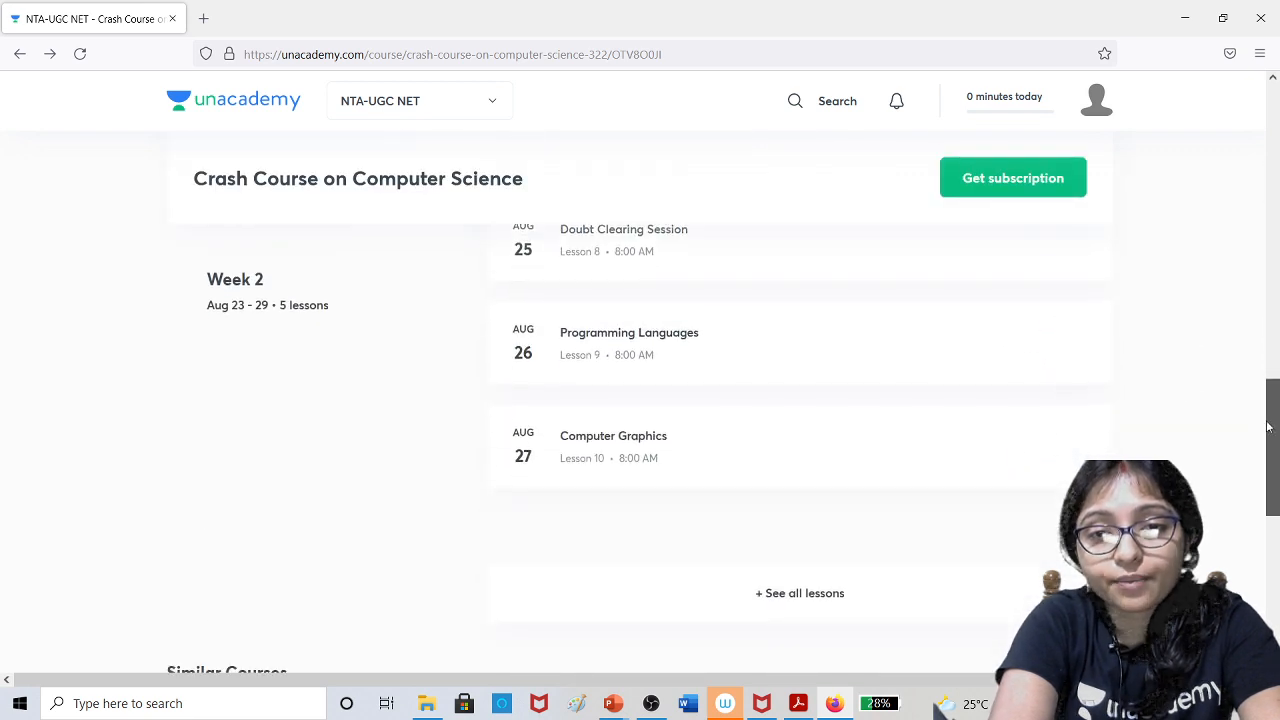
# Scroll the 32-lesson schedule down through Week 7, then back toward the top.
pyautogui.scroll(-3)
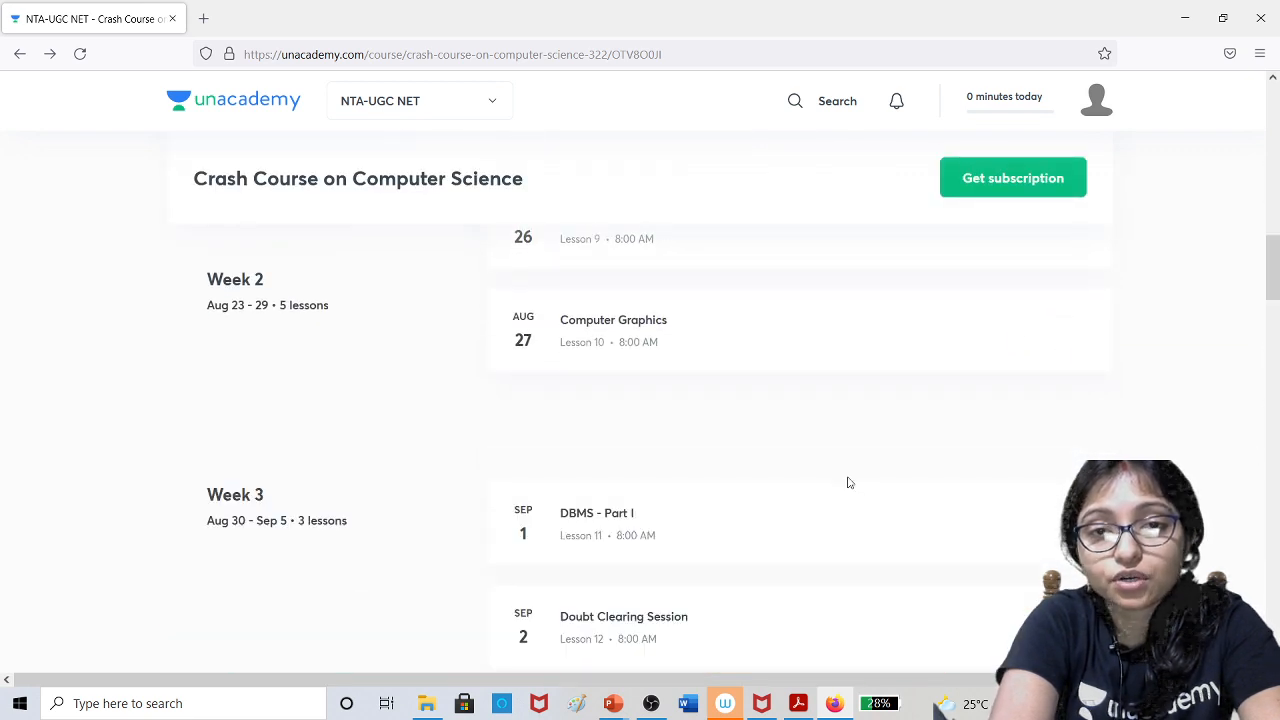
pyautogui.scroll(-3)
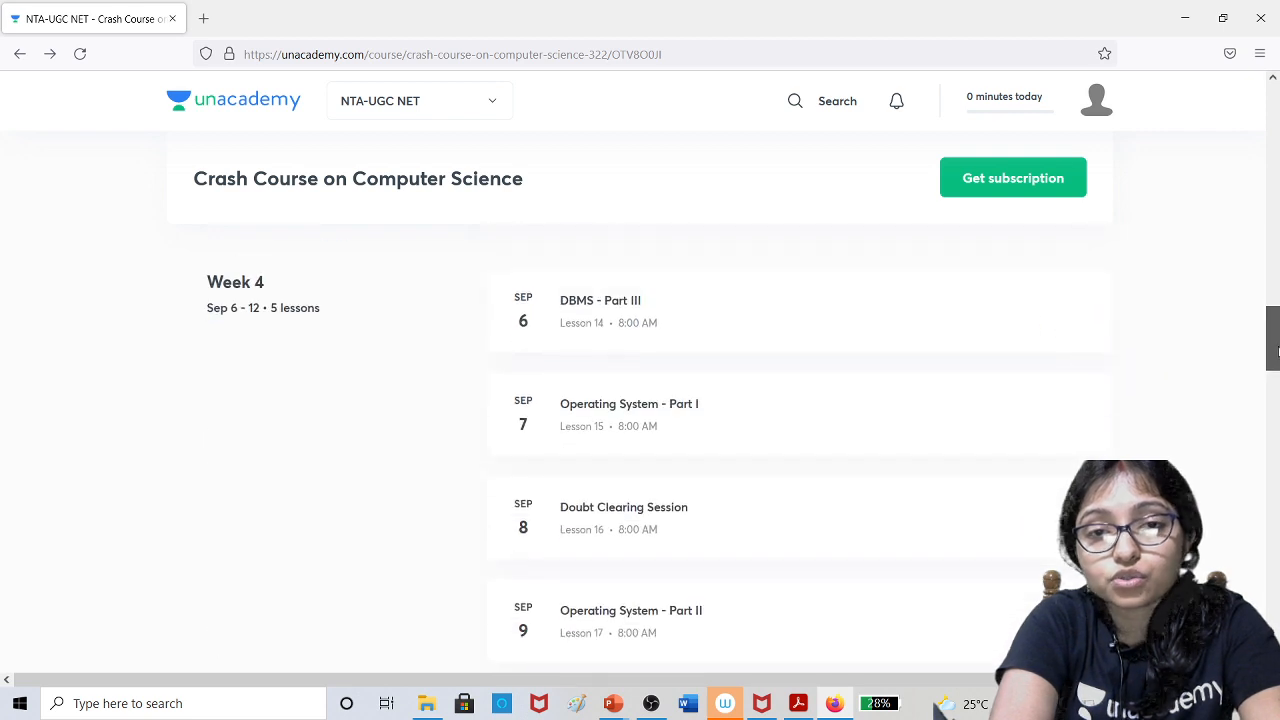
pyautogui.scroll(-3)
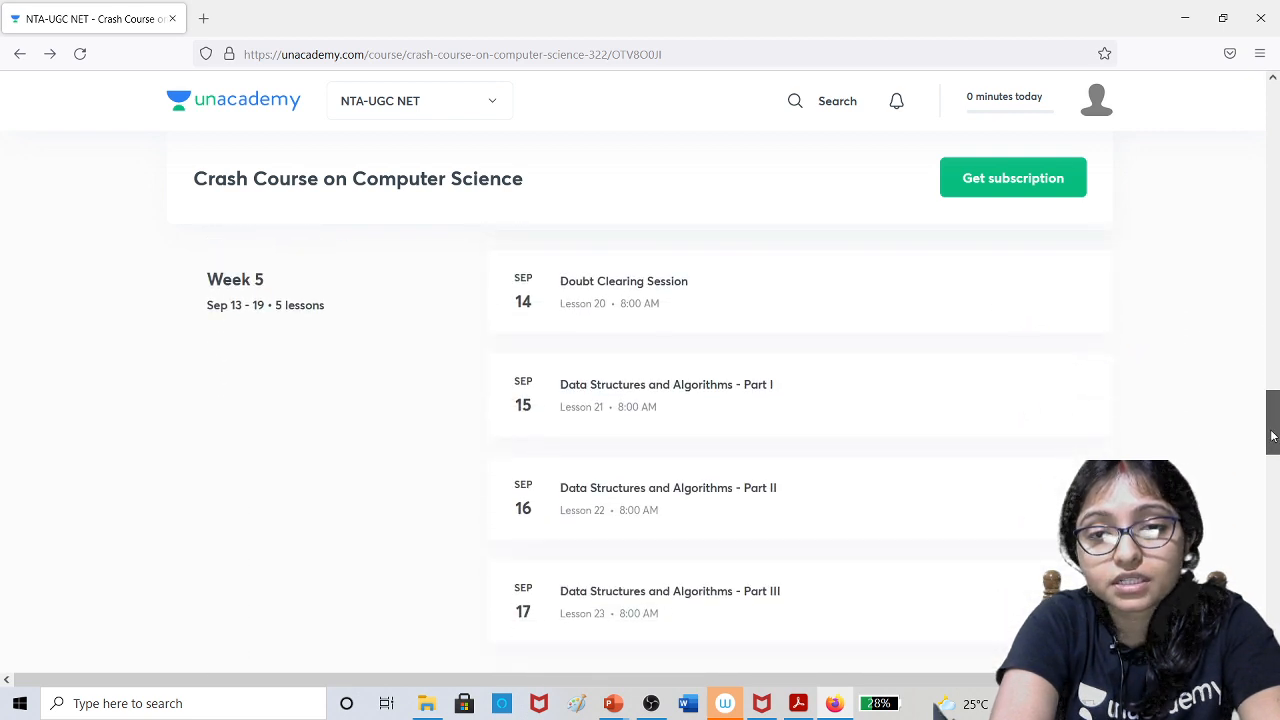
pyautogui.scroll(-3)
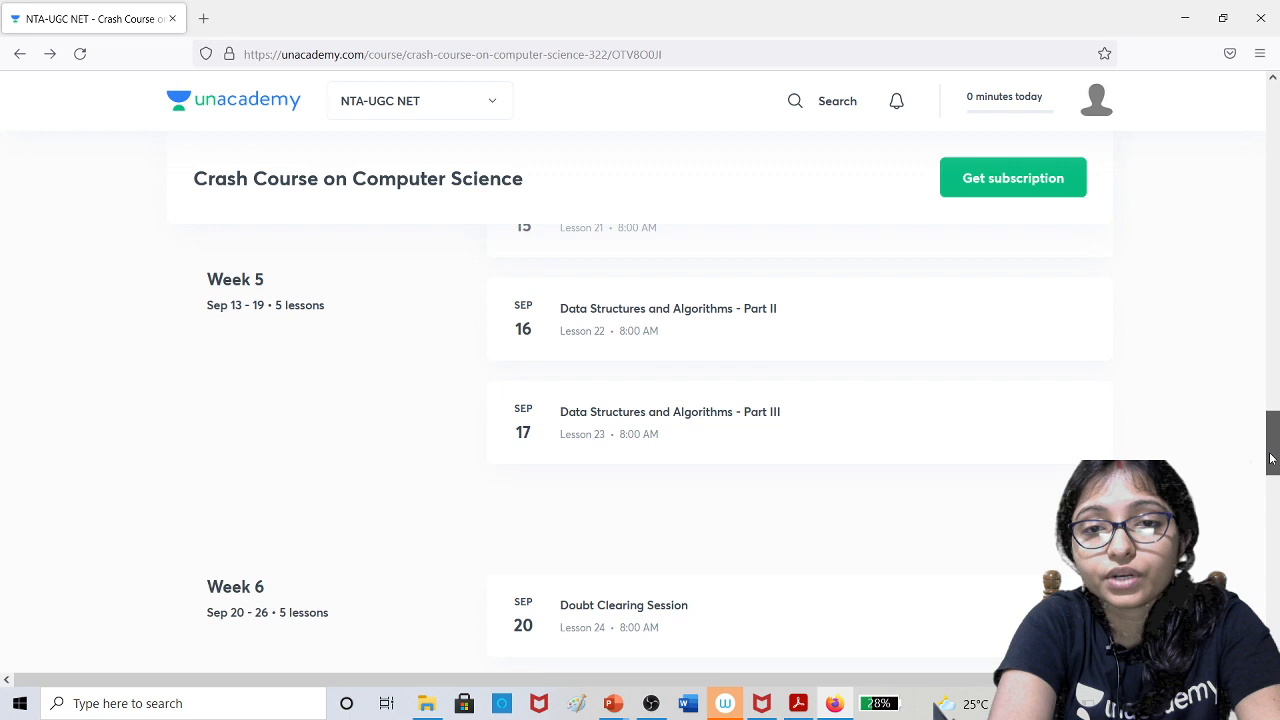
pyautogui.scroll(-3)
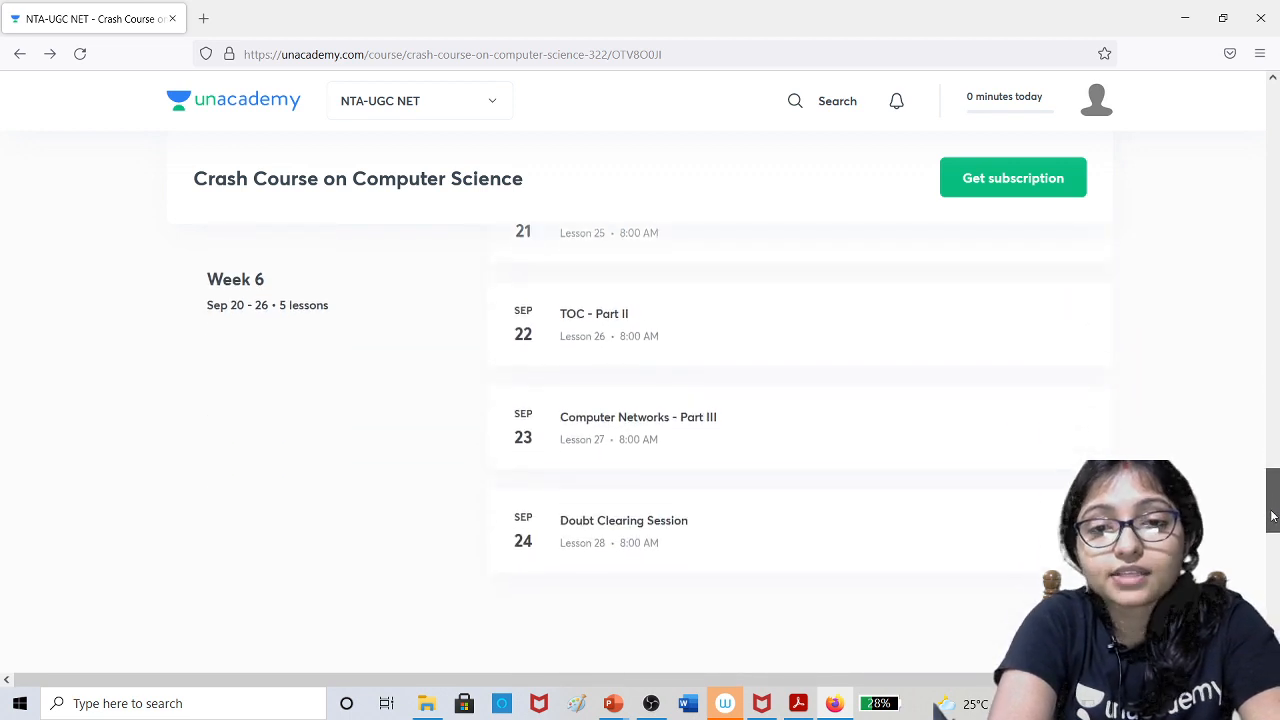
pyautogui.scroll(-3)
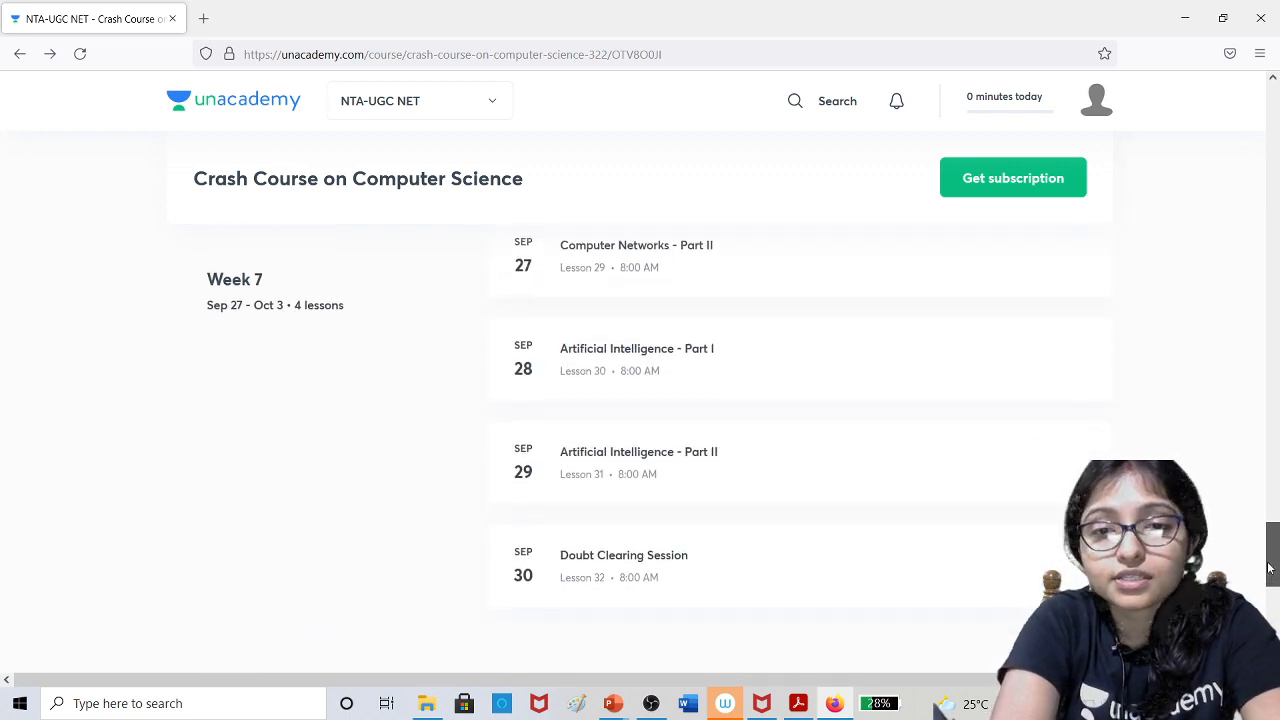
pyautogui.scroll(-3)
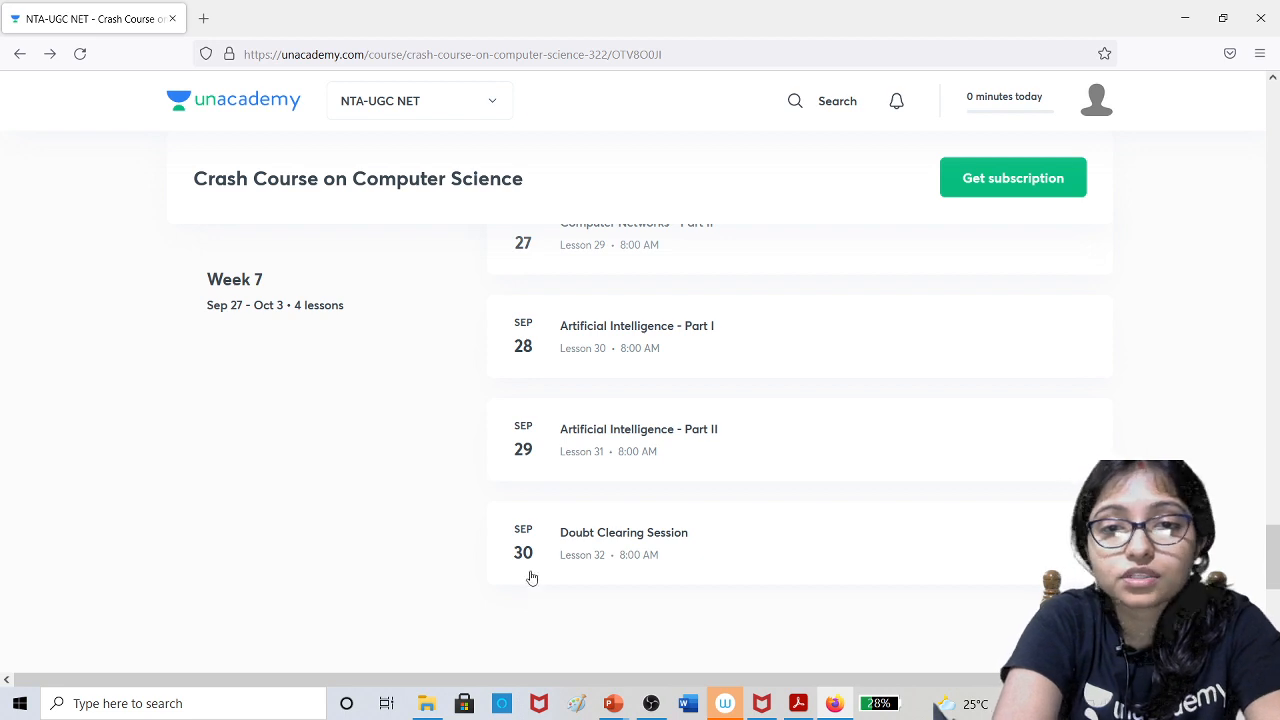
pyautogui.moveTo(584, 418)
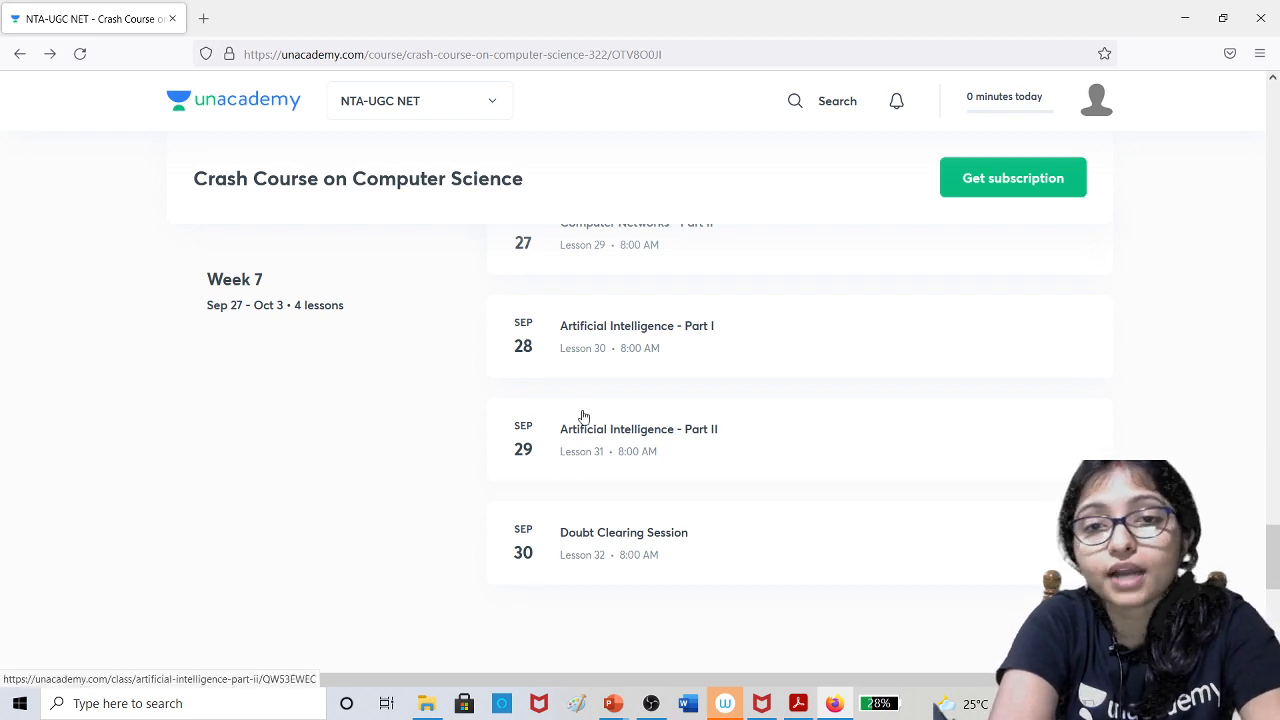
pyautogui.scroll(3)
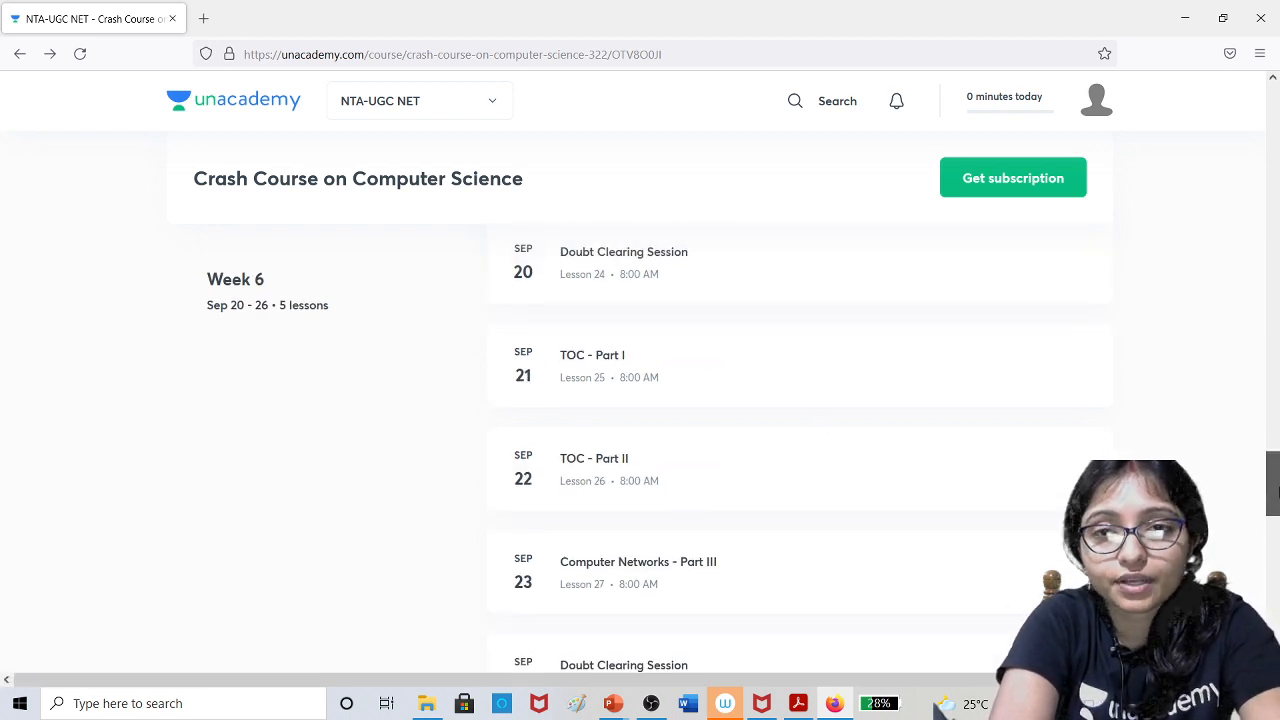
pyautogui.scroll(3)
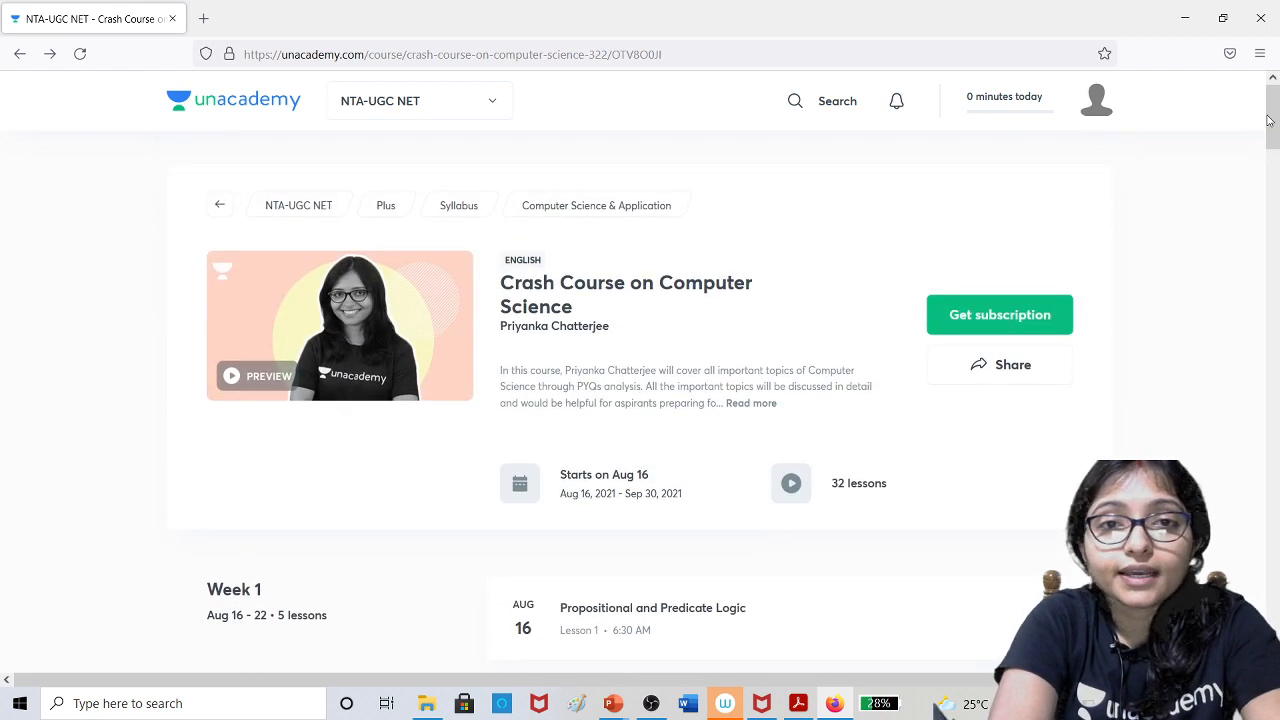
pyautogui.moveTo(415, 95)
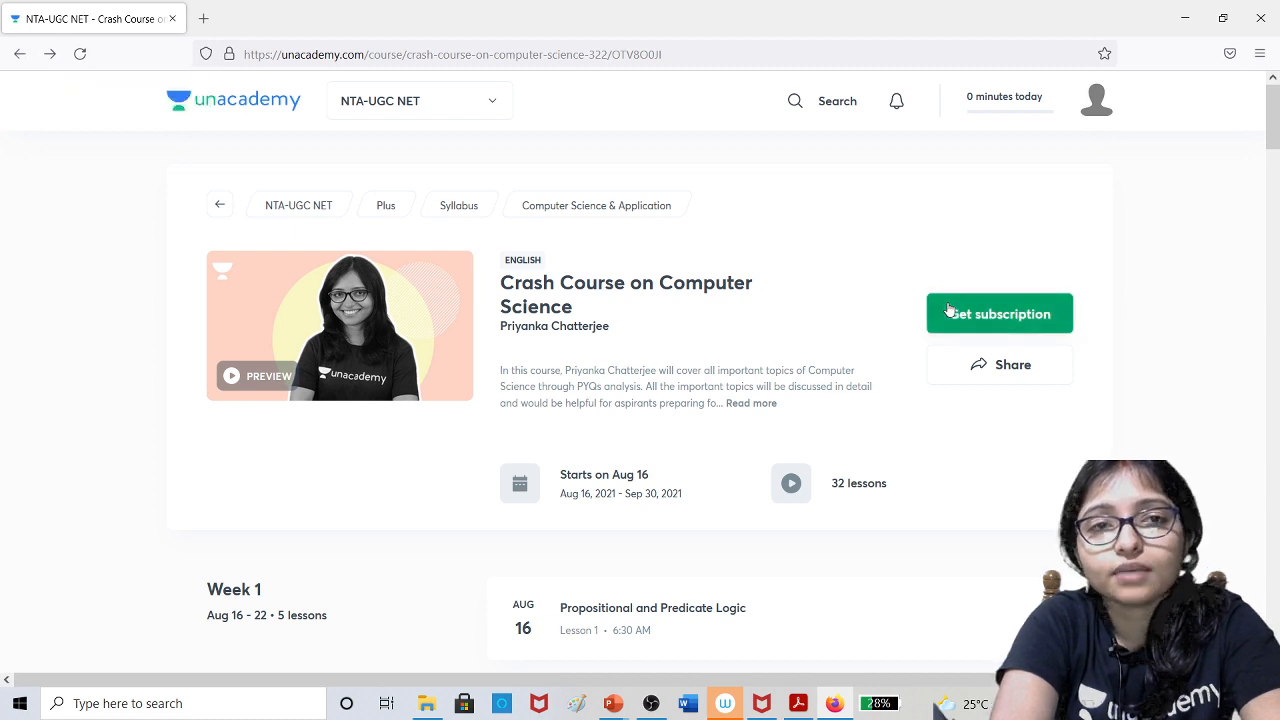
# Reopen the NTA-UGC NET subscription page listing PLUS and ICONIC plans via 'Get subscription'.
pyautogui.click(999, 313)
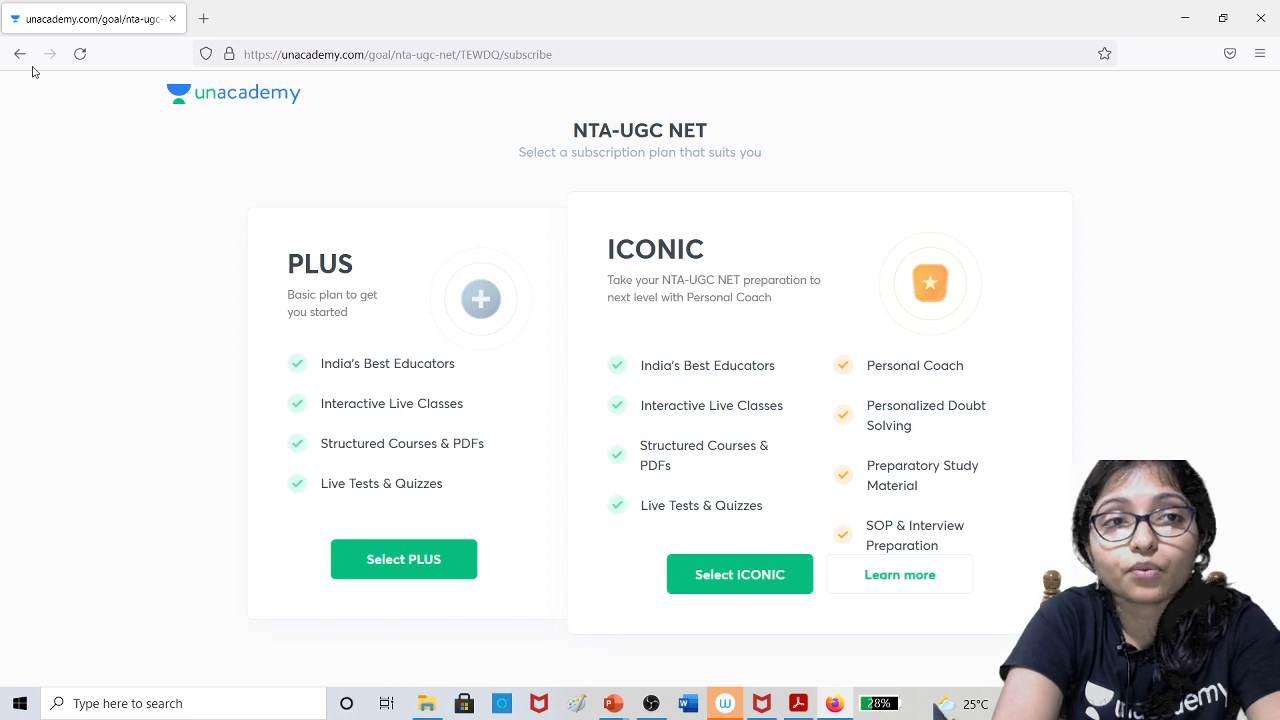
# Go back to the Crash Course on Computer Science overview with its Week 1 lessons.
pyautogui.click(20, 54)
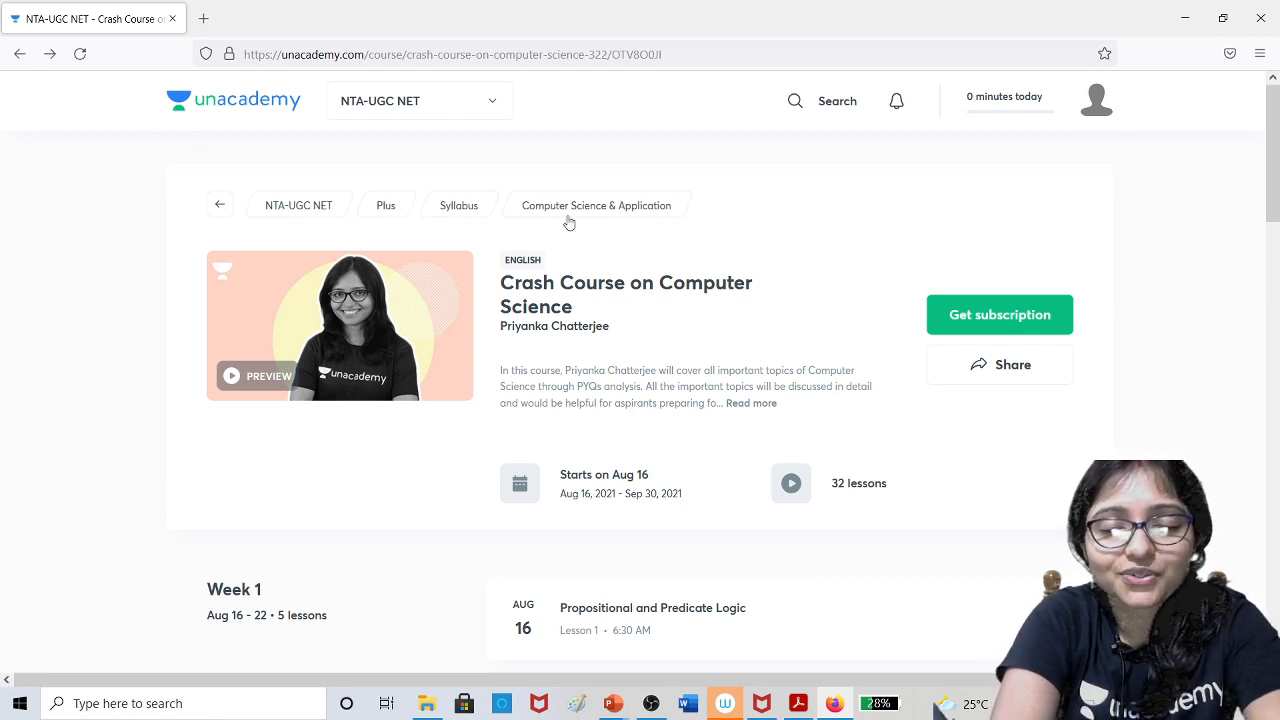
pyautogui.moveTo(648, 633)
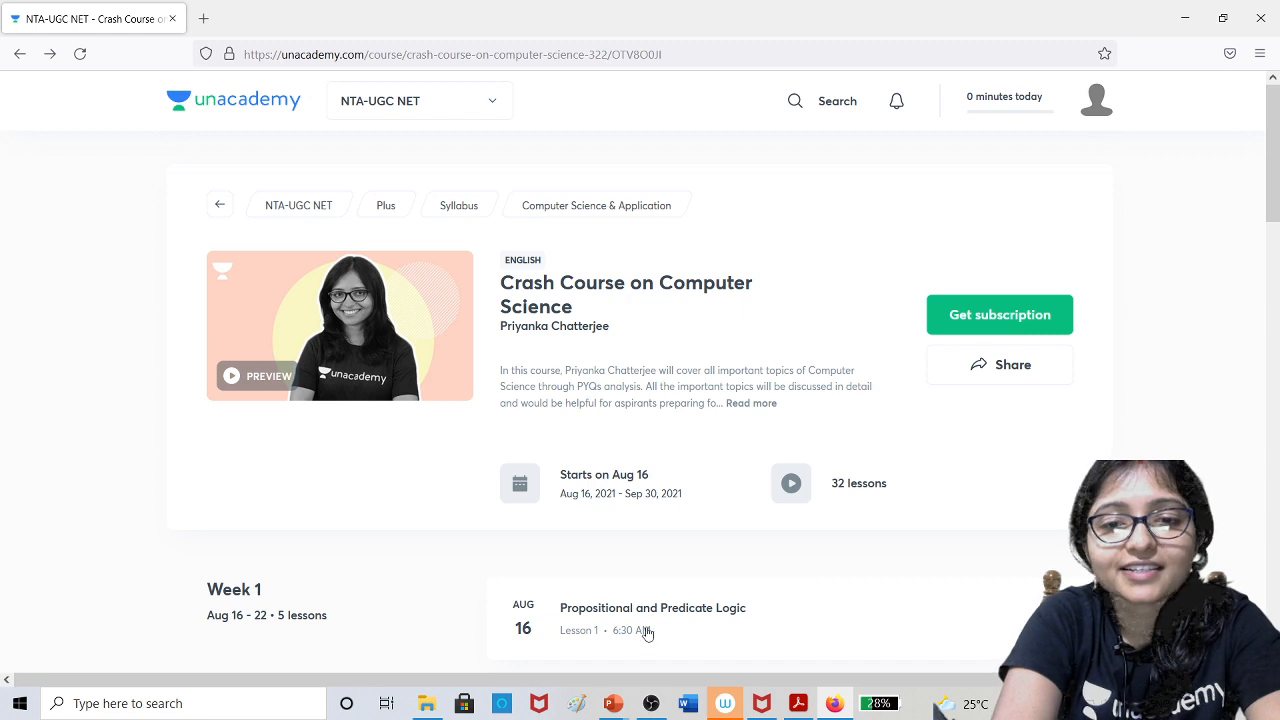